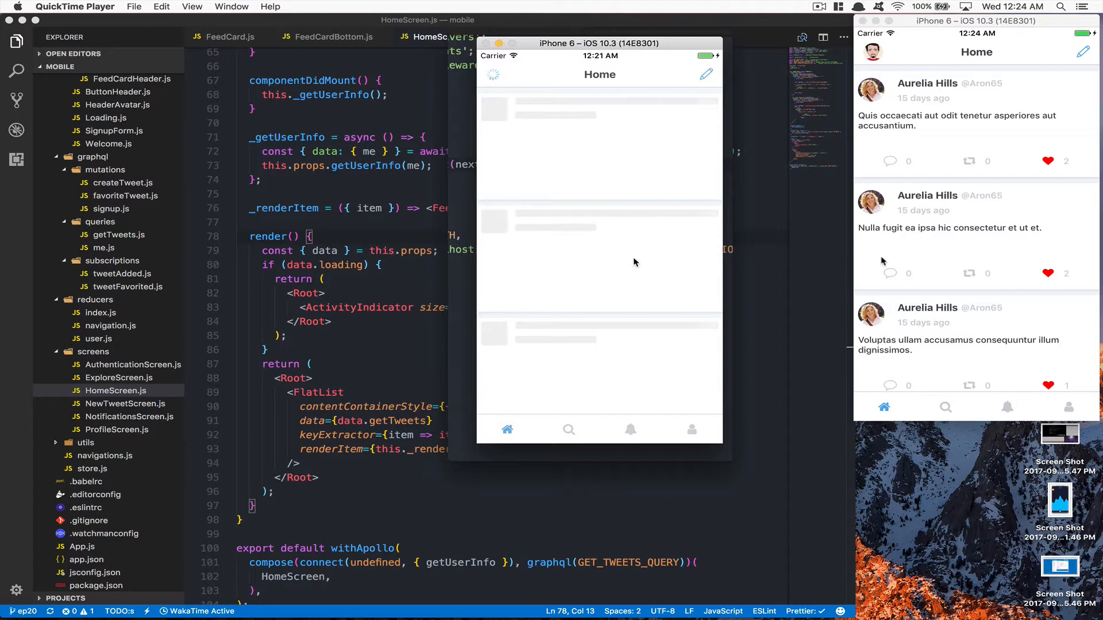
mouse_move(729, 405)
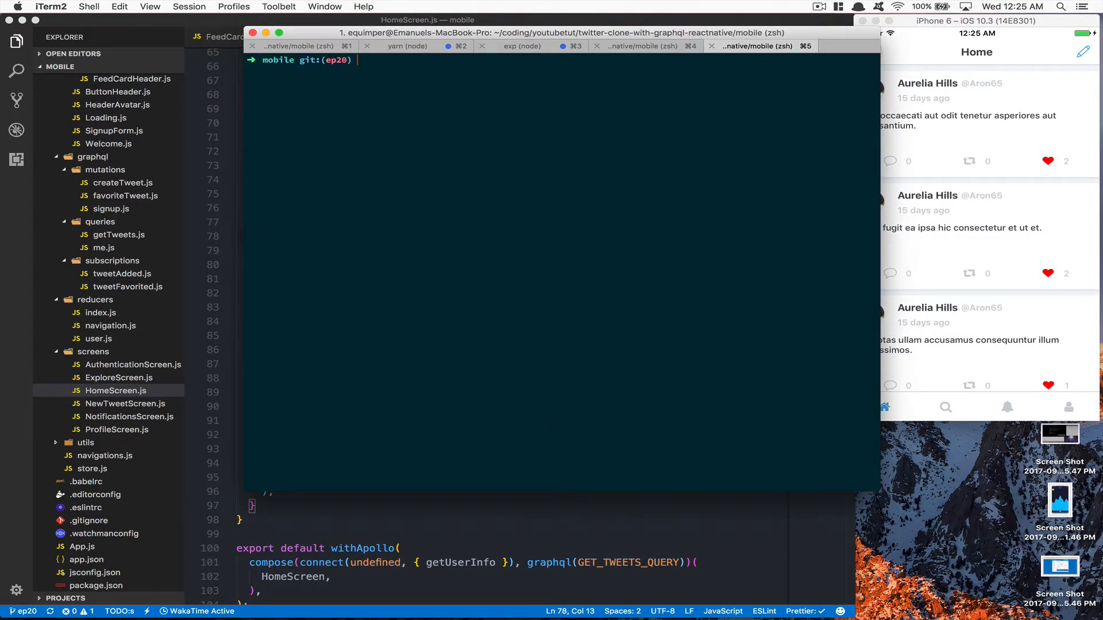
Run yarn add rn-placeholder in the mobile project's iTerm2 tab
text(yarn ad d)
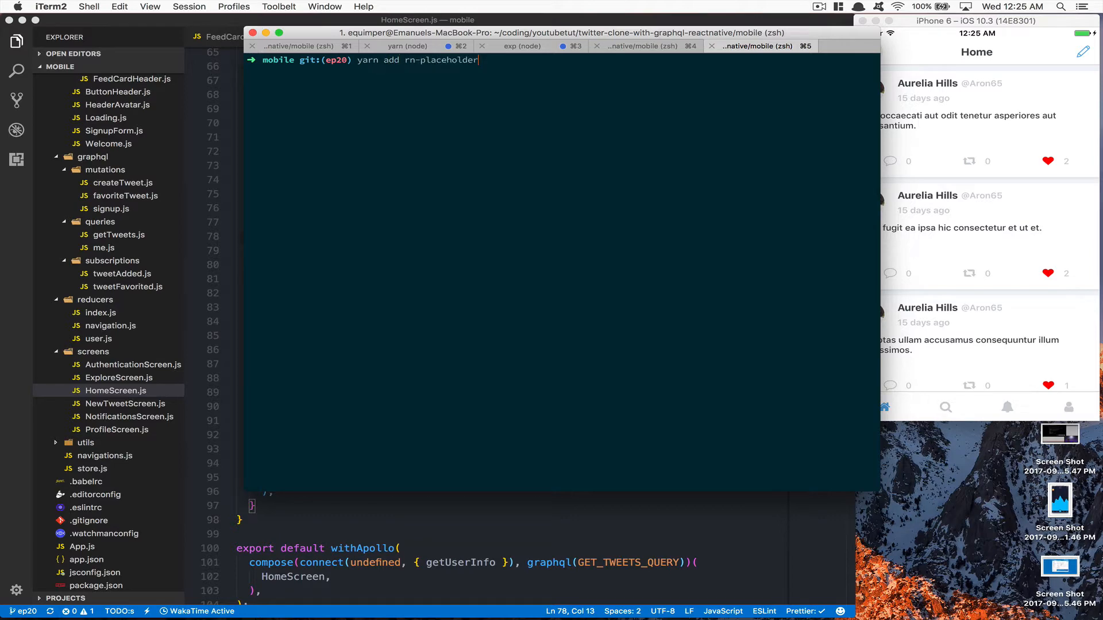
key(Return)
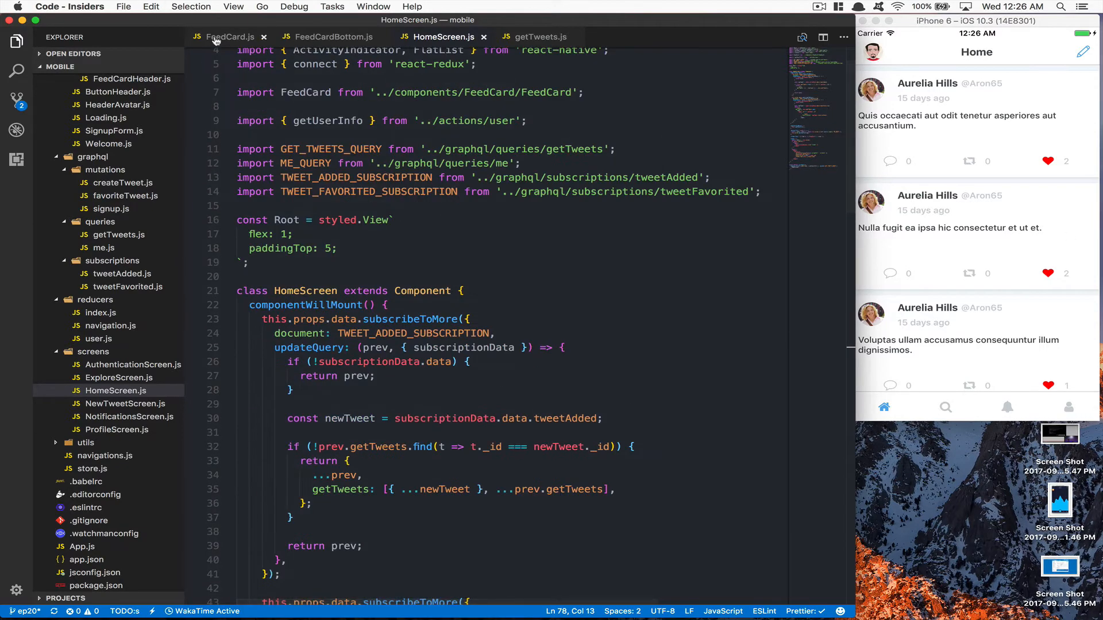
Import Placeholder from rn-placeholder at the top of FeedCard.js
click(230, 36)
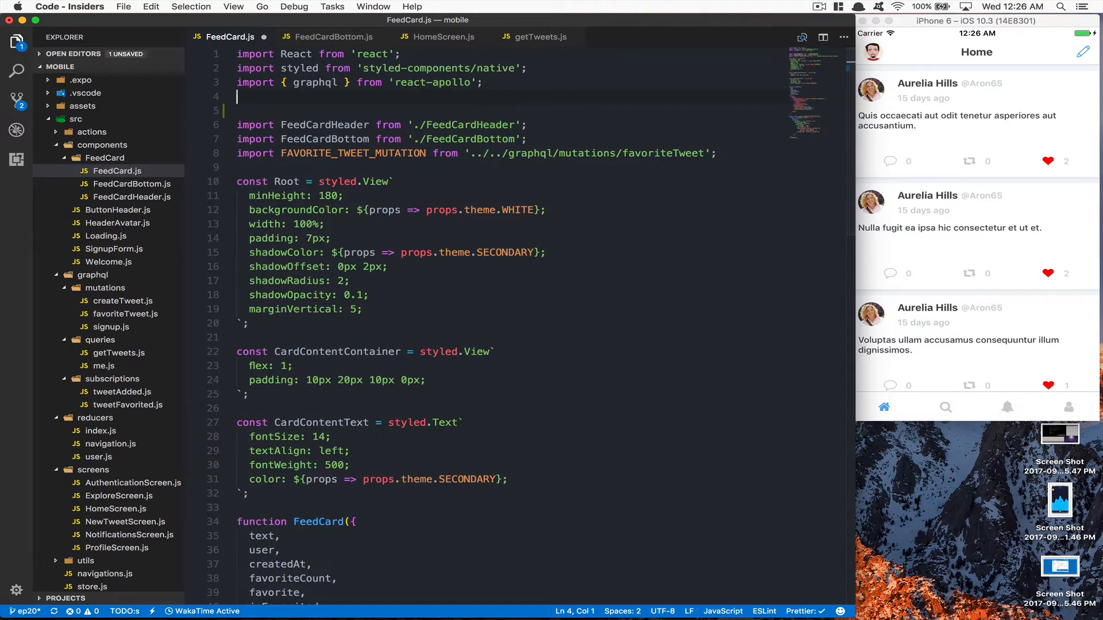
text(import)
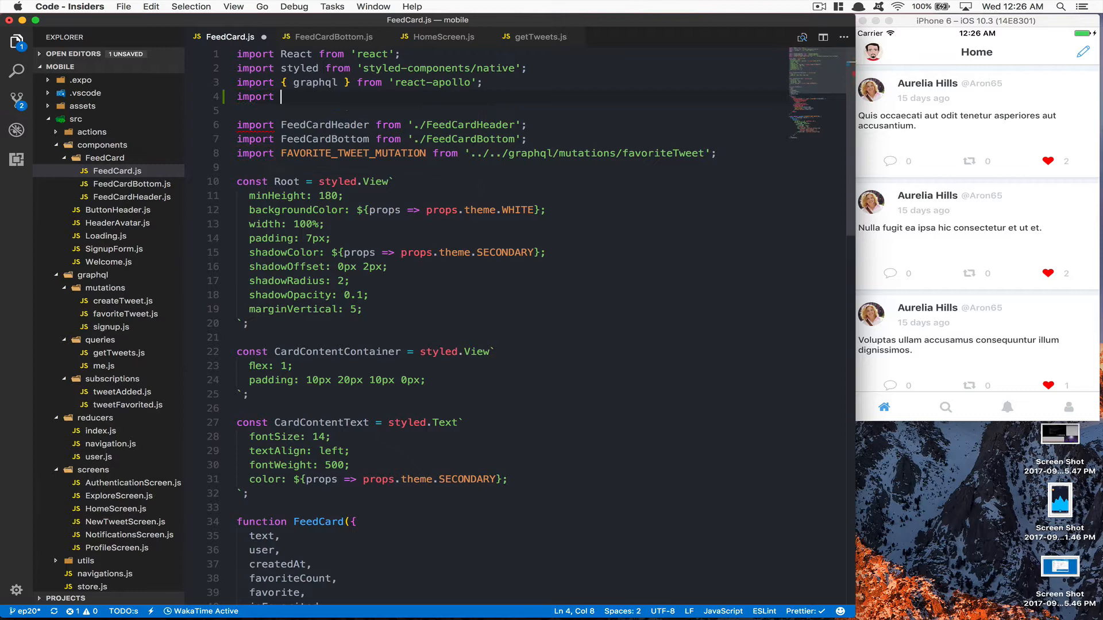
text(Placeholser)
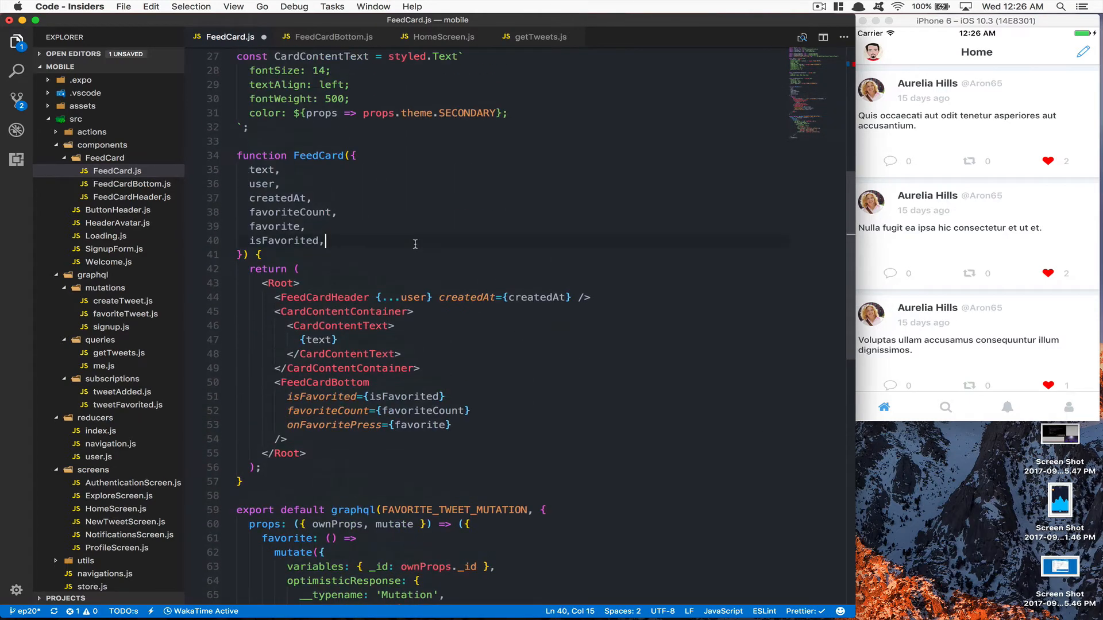
Destructure placeholder and isLoaded props in FeedCard and begin an if (placeholder) check
text(placeh)
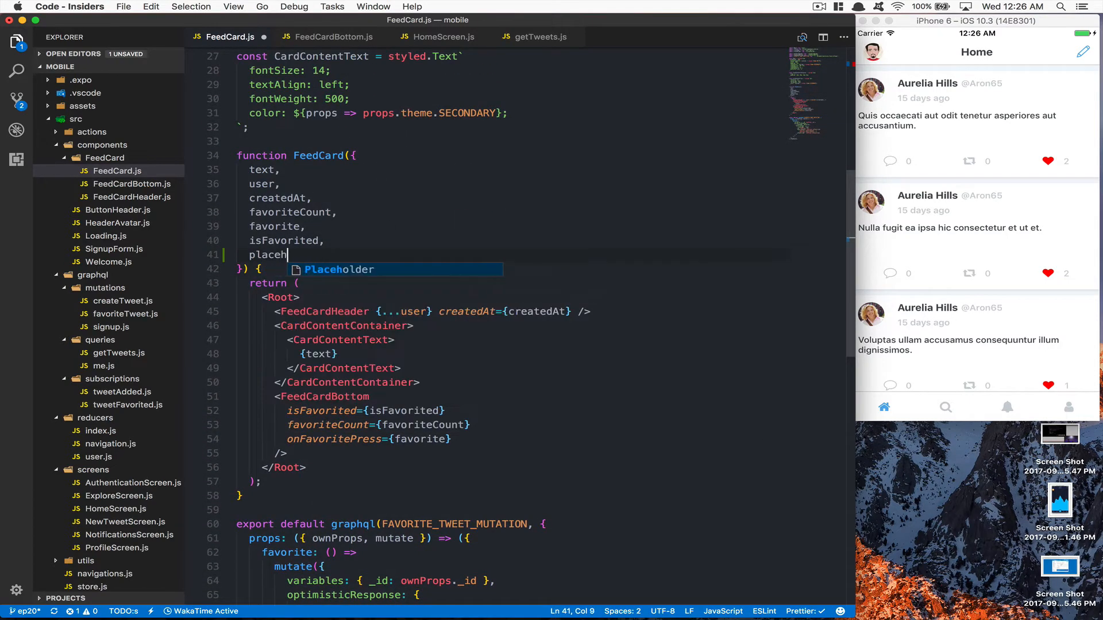
text(older,)
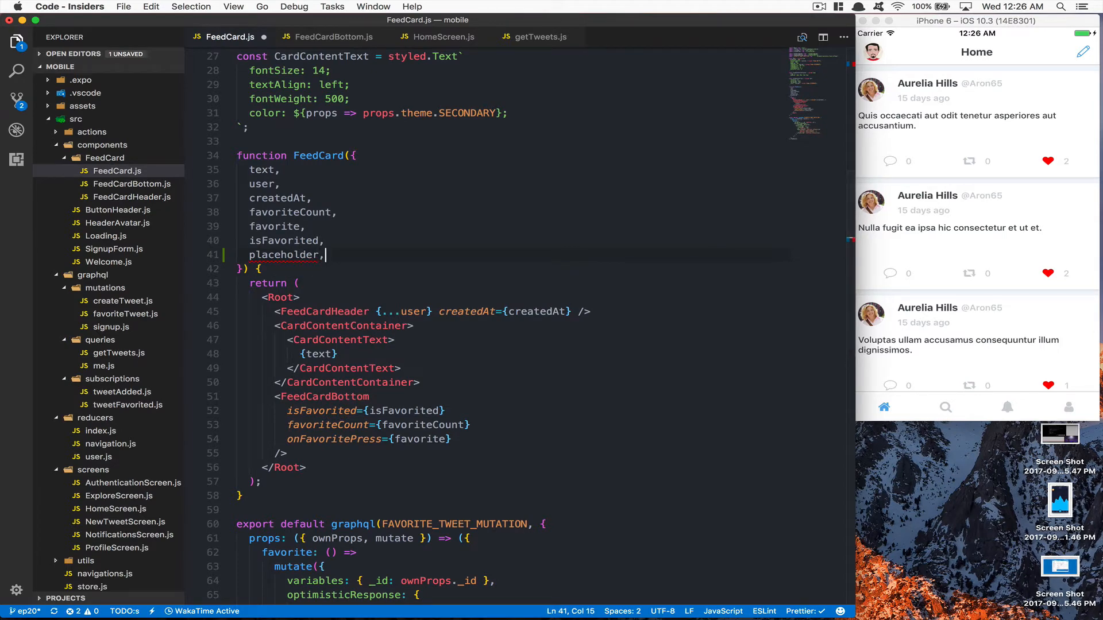
text(isLoadi)
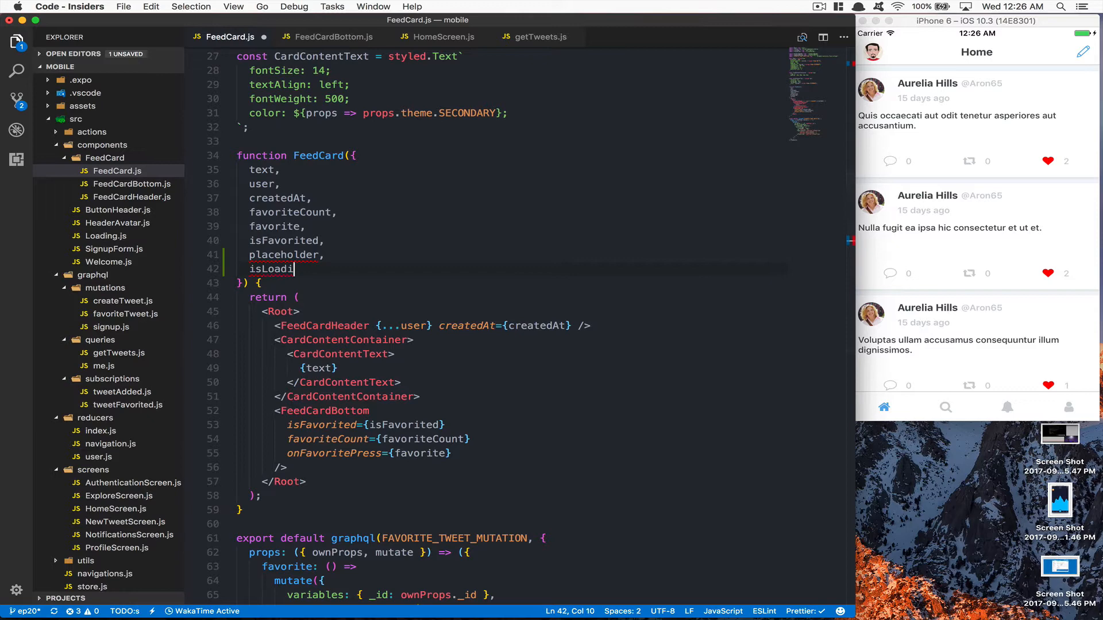
text(ed)
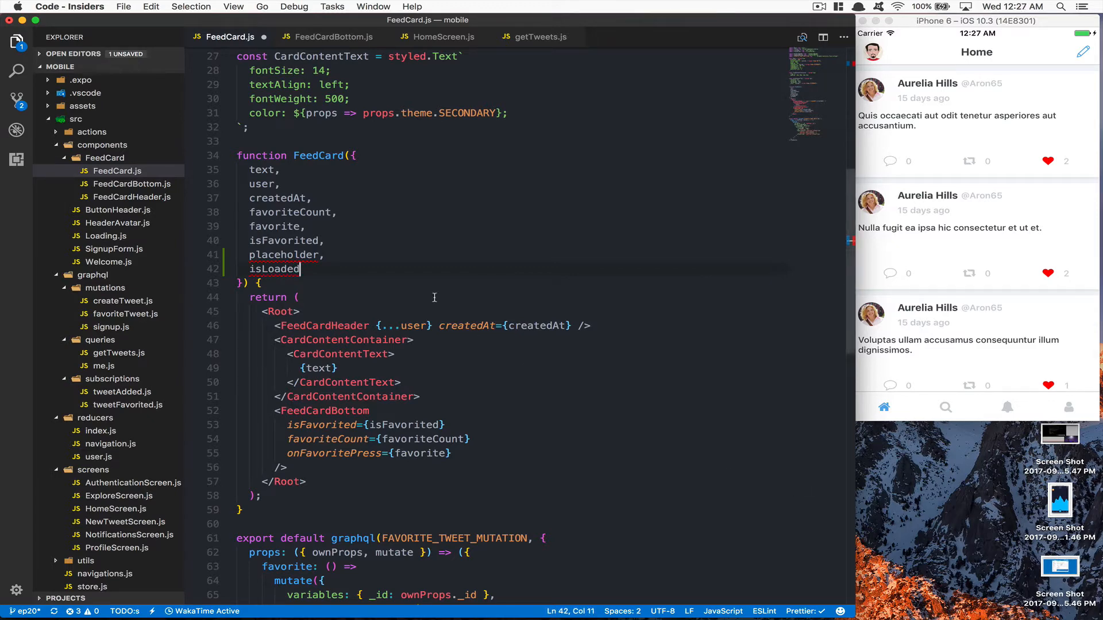
text(if (placeholder) {)
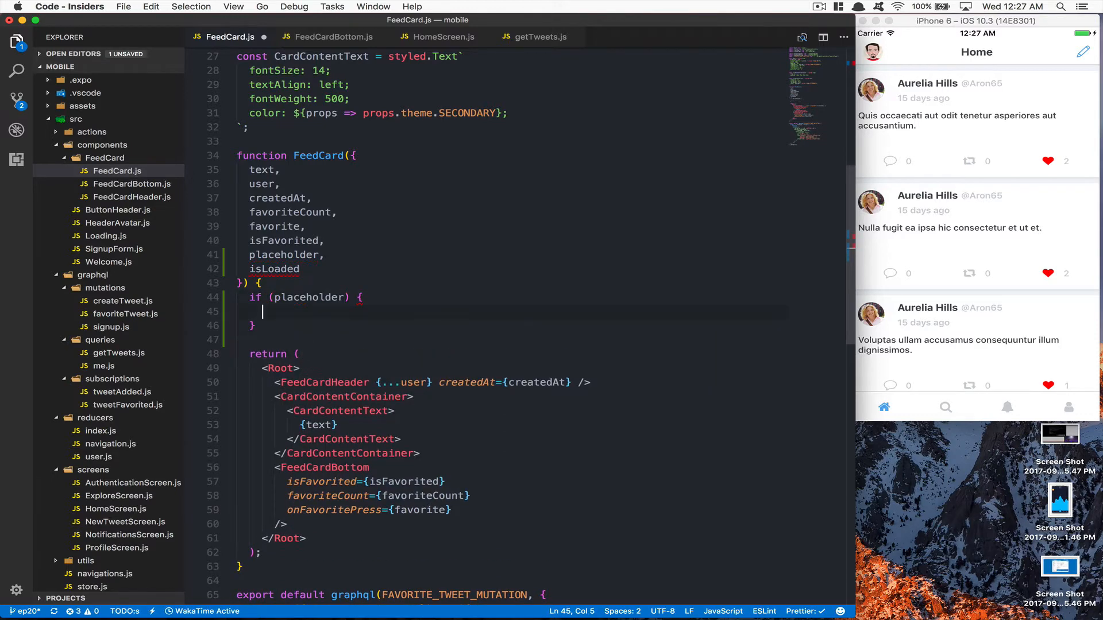
Return <Root><Placeholder><Wrapper /></Placeholder></Root> from the placeholder branch
text(return ()
text(<Root>)
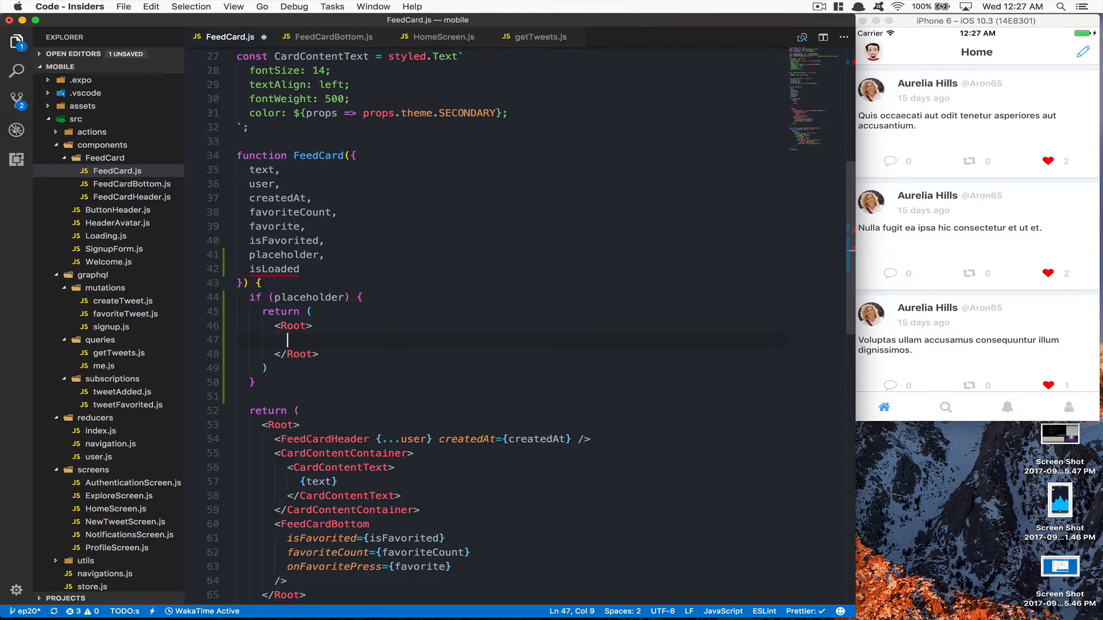
text(Placeholder>)
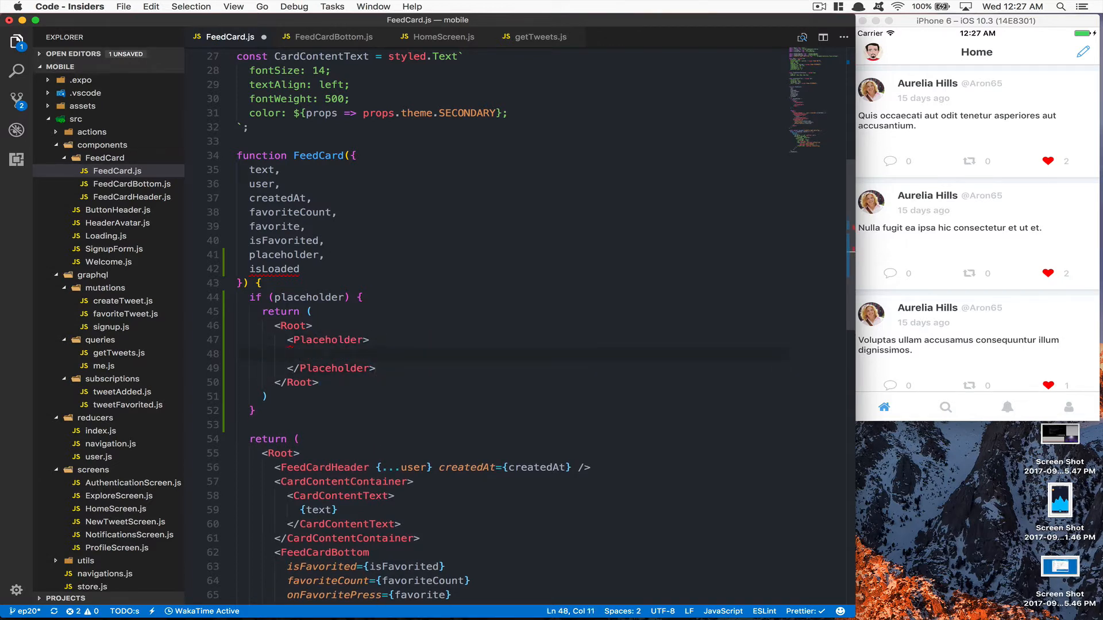
text(<Wrapper />)
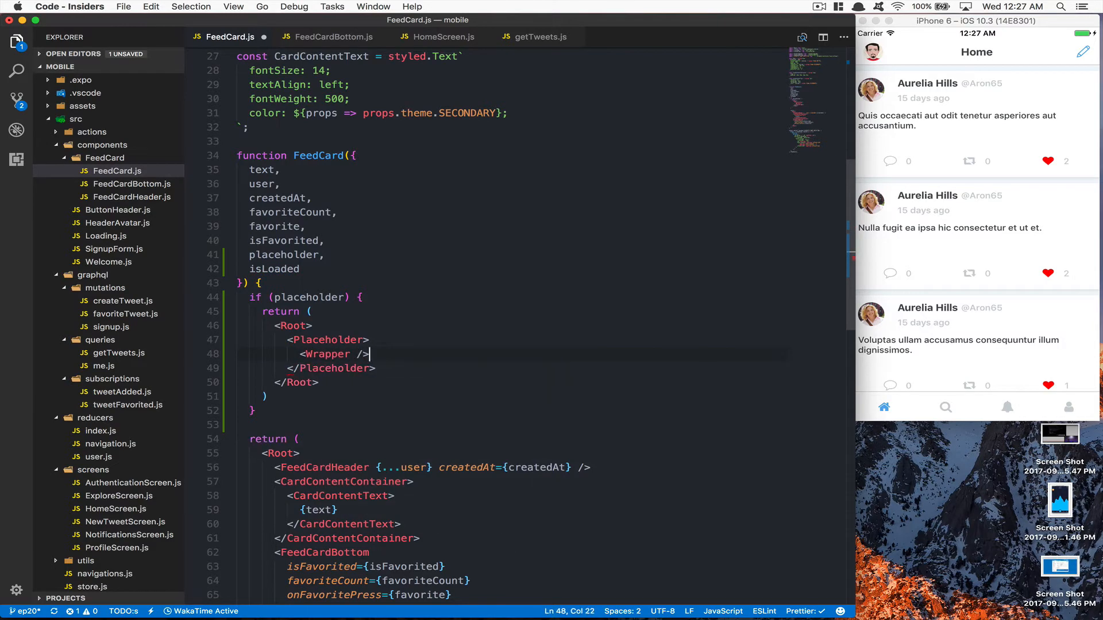
Define const Wrapper as a styled.View with flex: 1
text(co)
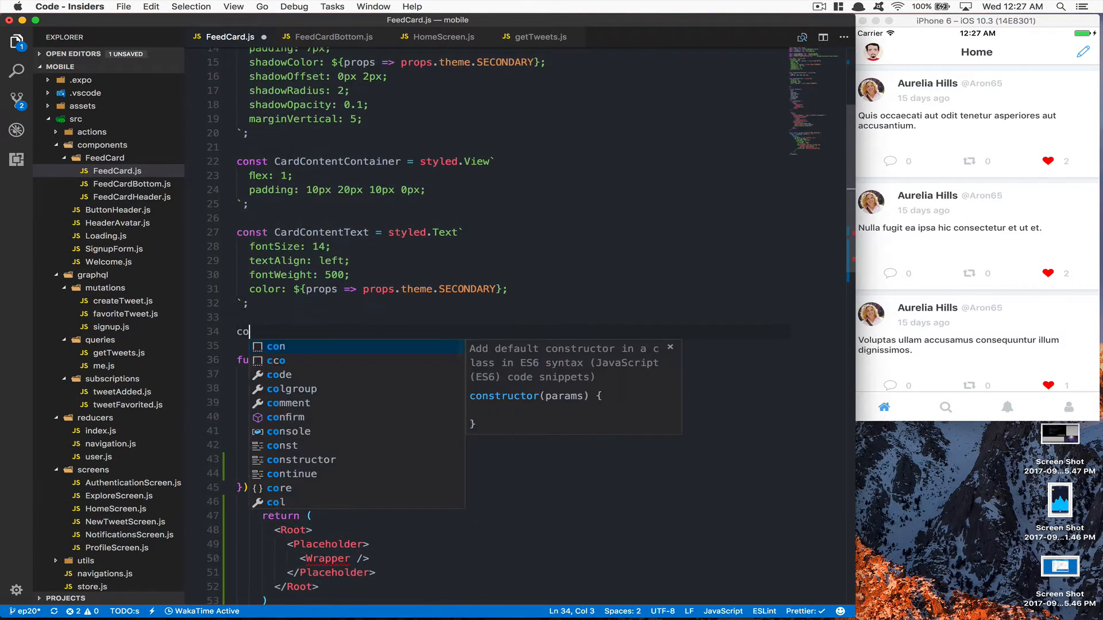
text(nst W)
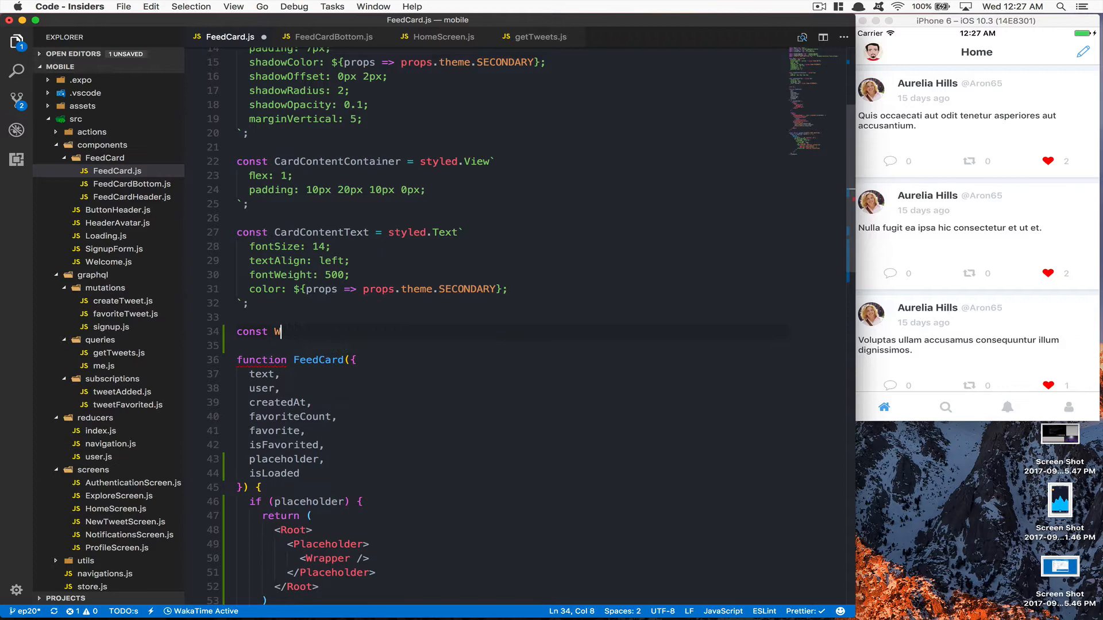
text(rapper = styled.View`flex: 1`;)
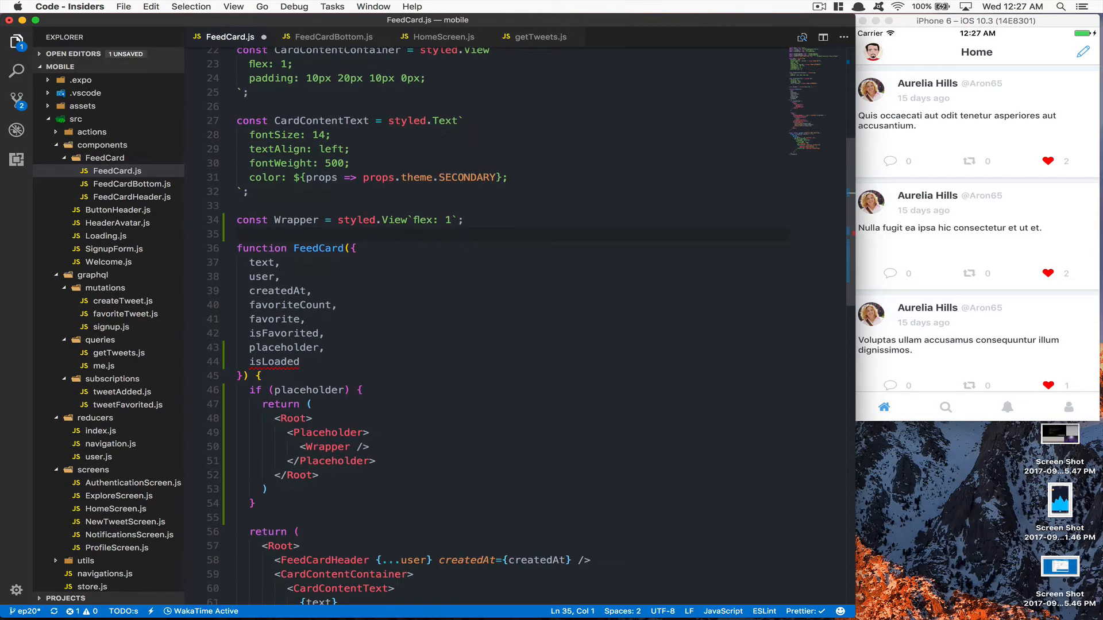
scroll(down, 3)
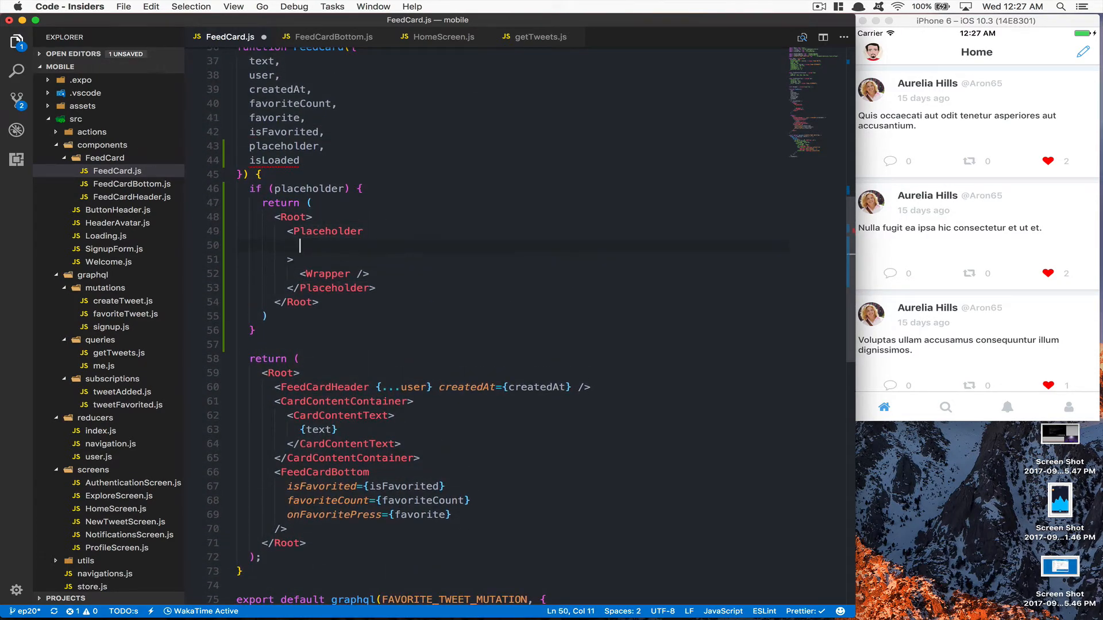
Give the Placeholder onReady={!isLoaded} and lineNumber={2}
text(onReady={)
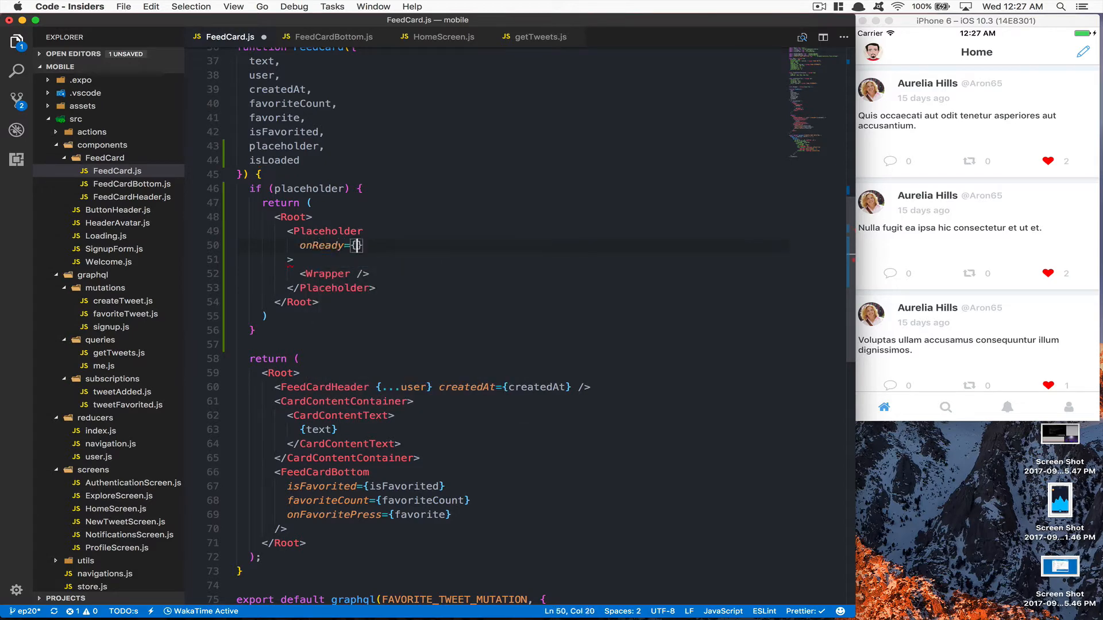
text(!isLoaded)
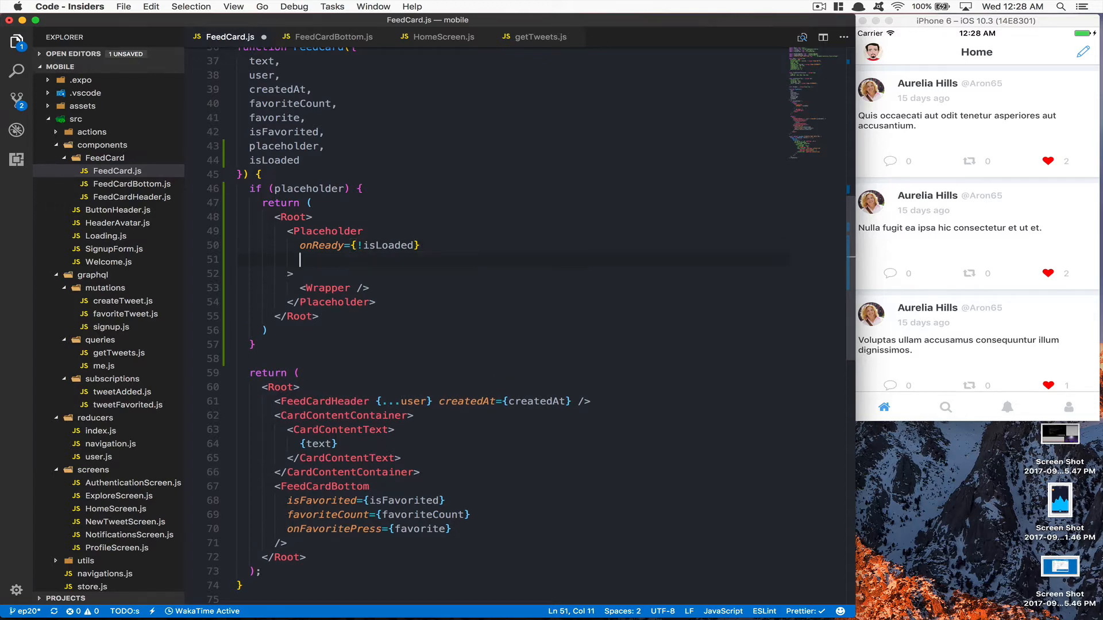
text(lineNu)
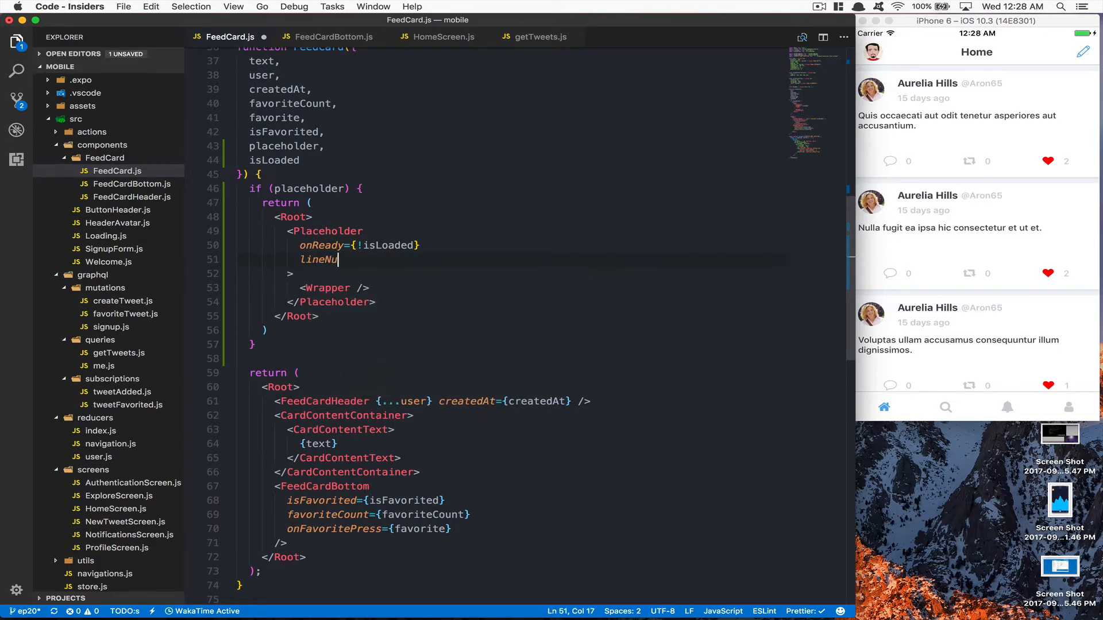
text(mber)
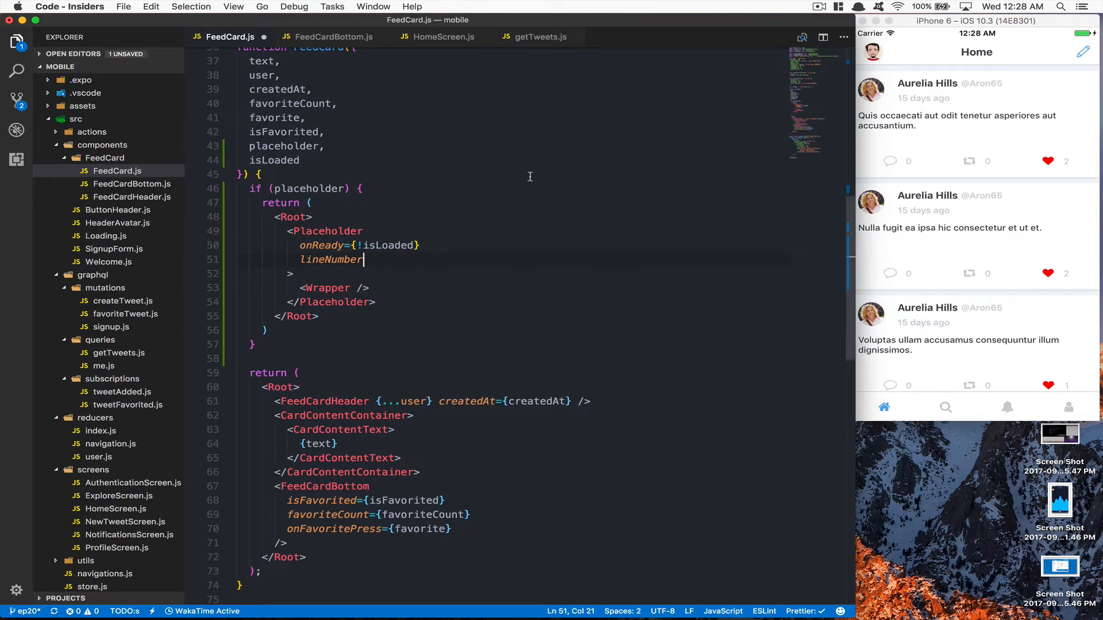
text(={2})
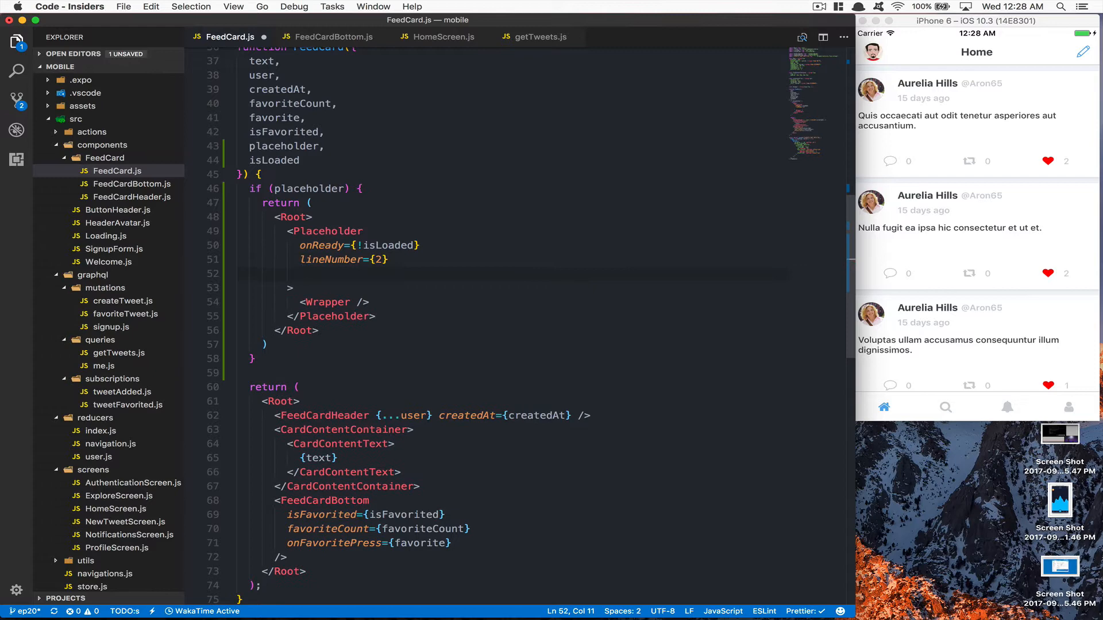
Add animate="shine" and lastLineWidth="40%" to the Placeholder and save
text(animate="s)
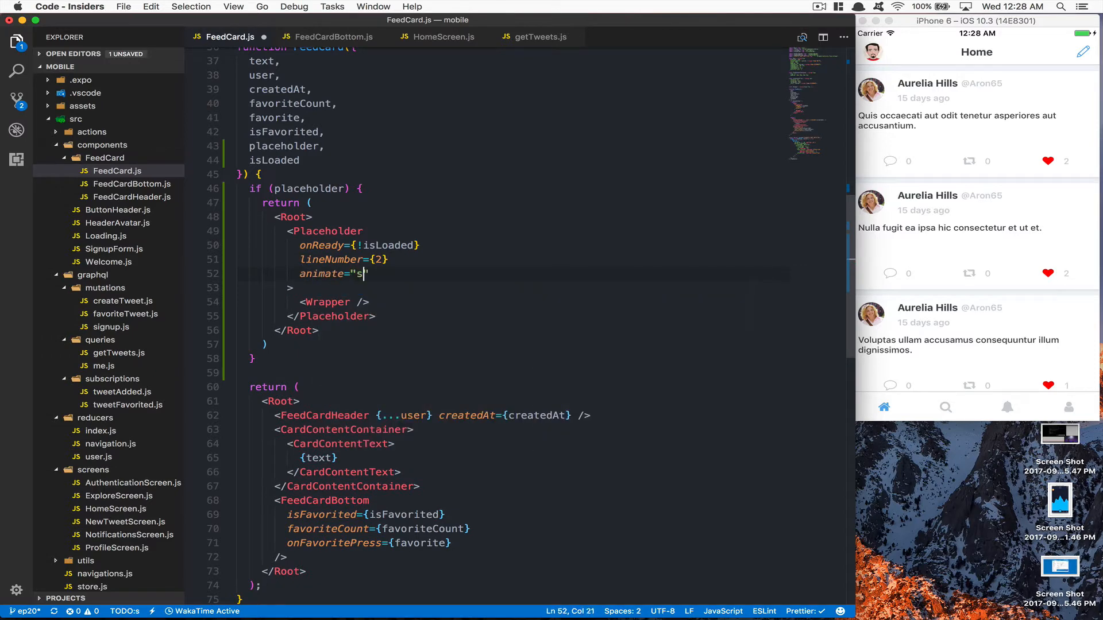
text(hine)
text(last)
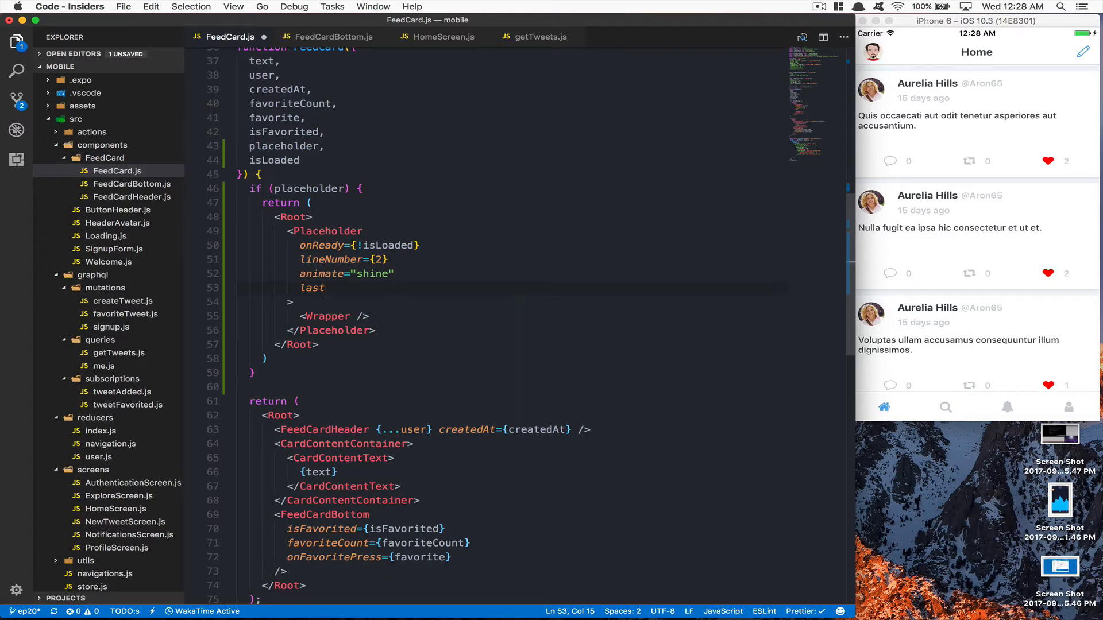
text(LineWidt)
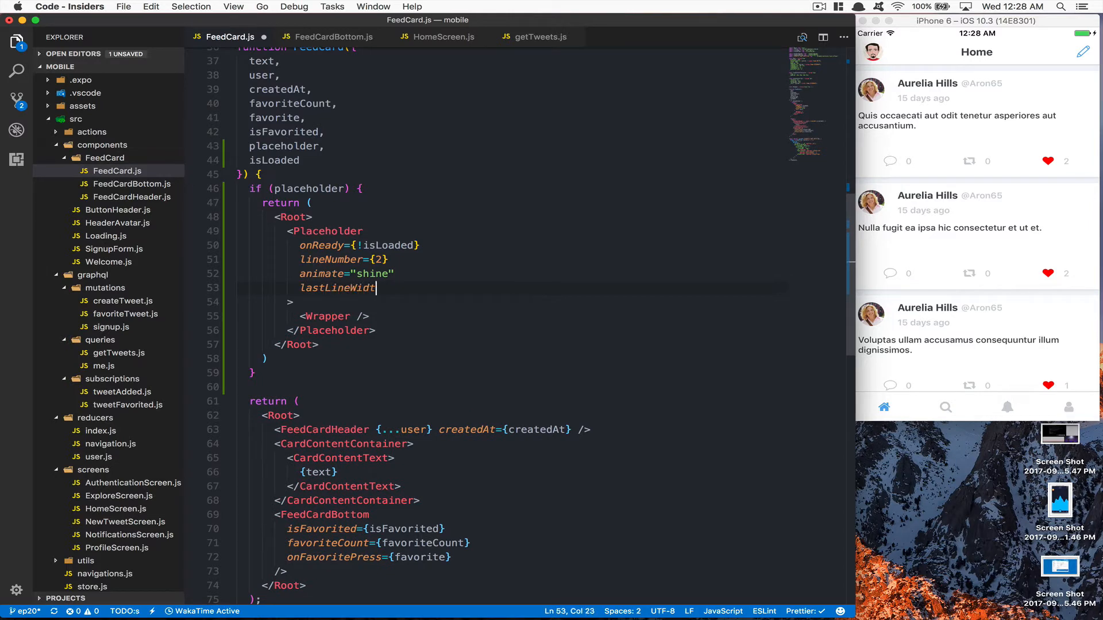
text(h="")
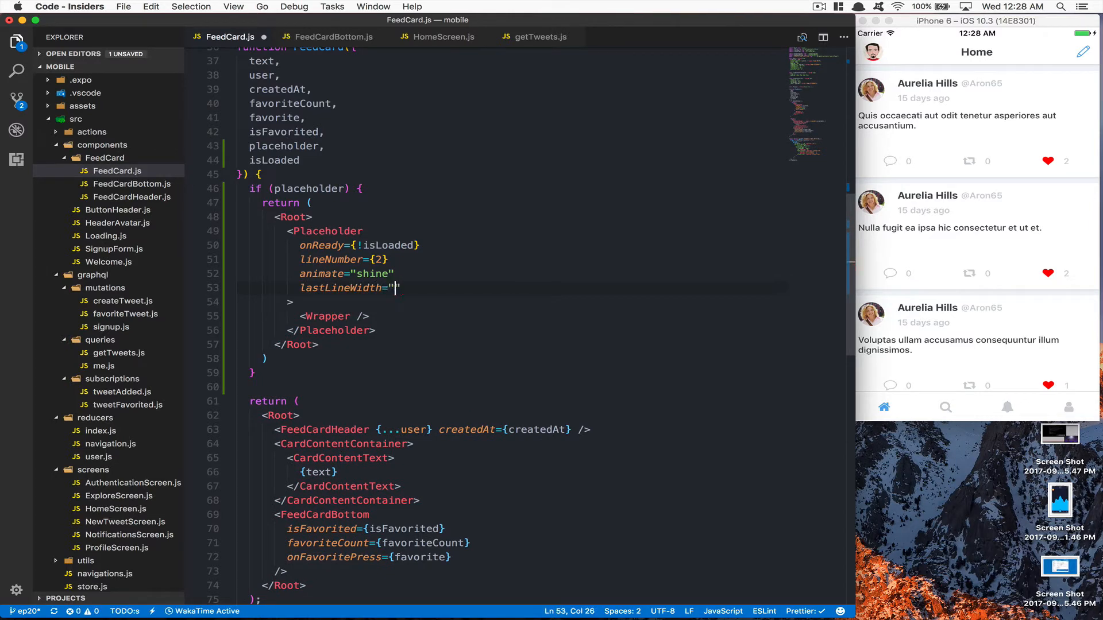
text(40%)
click(497, 231)
text(.)
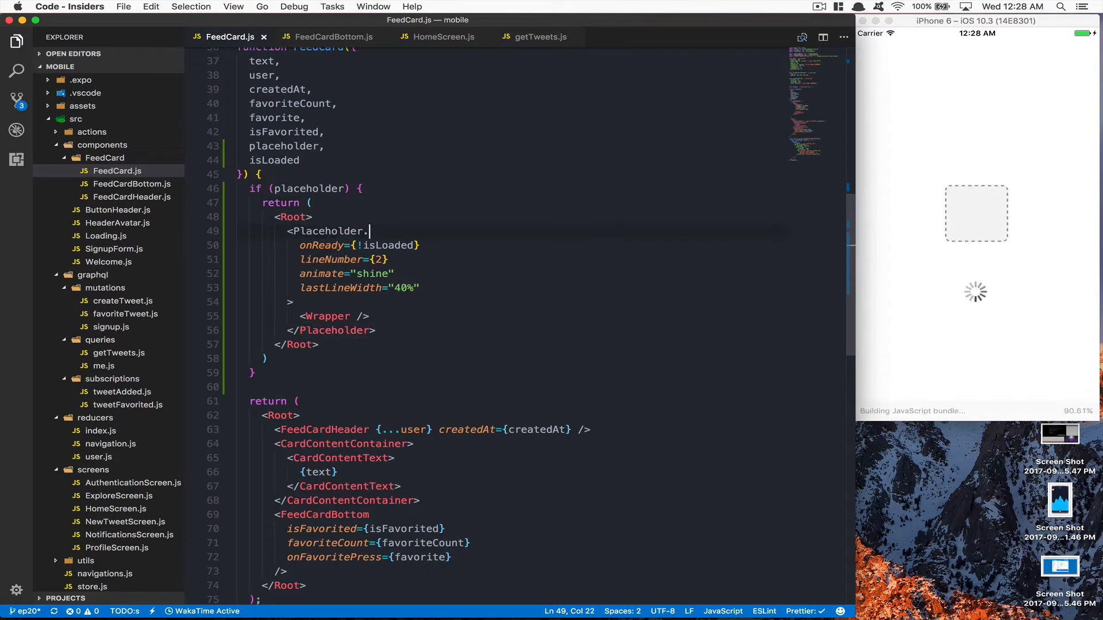
Rename the Placeholder tags to Placeholder.ImageContent
text(ImageContent)
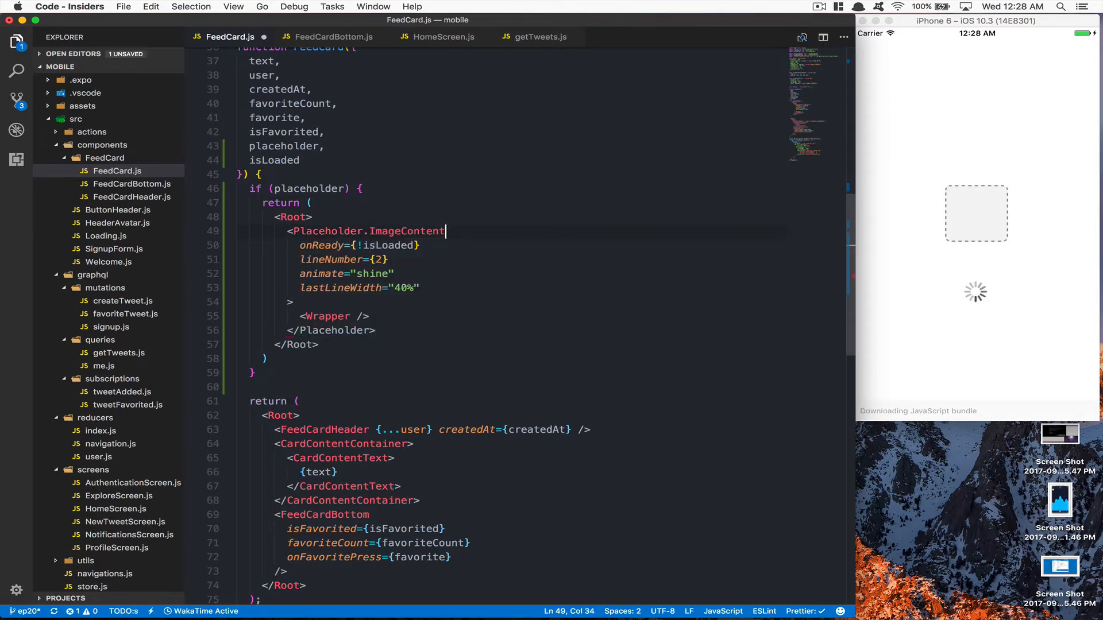
double_click(406, 231)
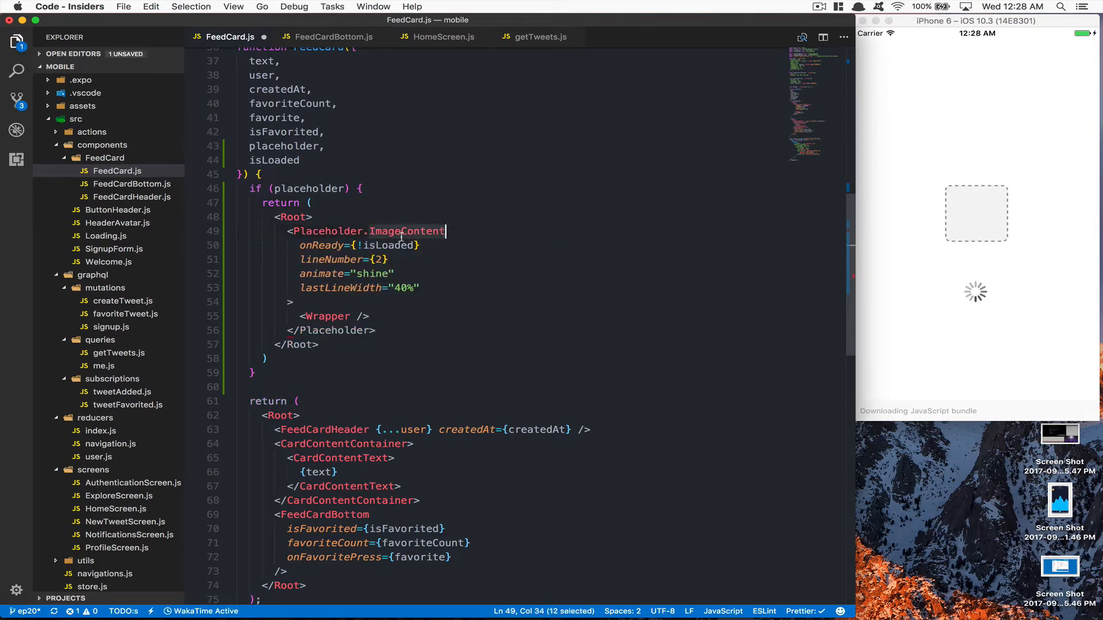
text(ImageContent)
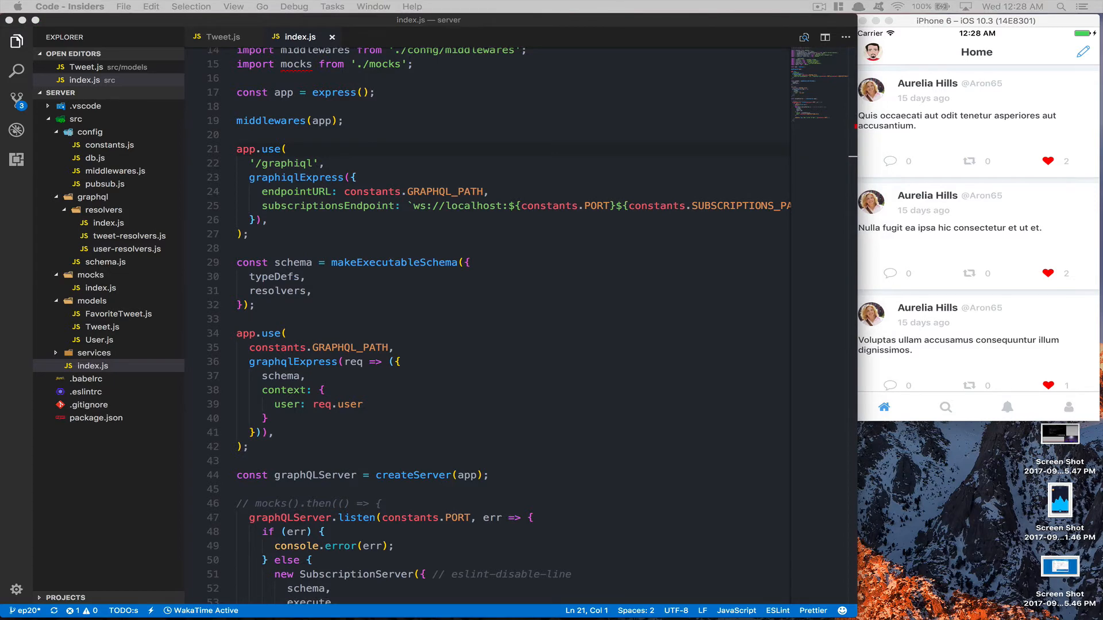
Insert app.use((req, res, next) => setTimeout(next, ...)) middleware above the graphiql route
click(348, 121)
text(app.use()
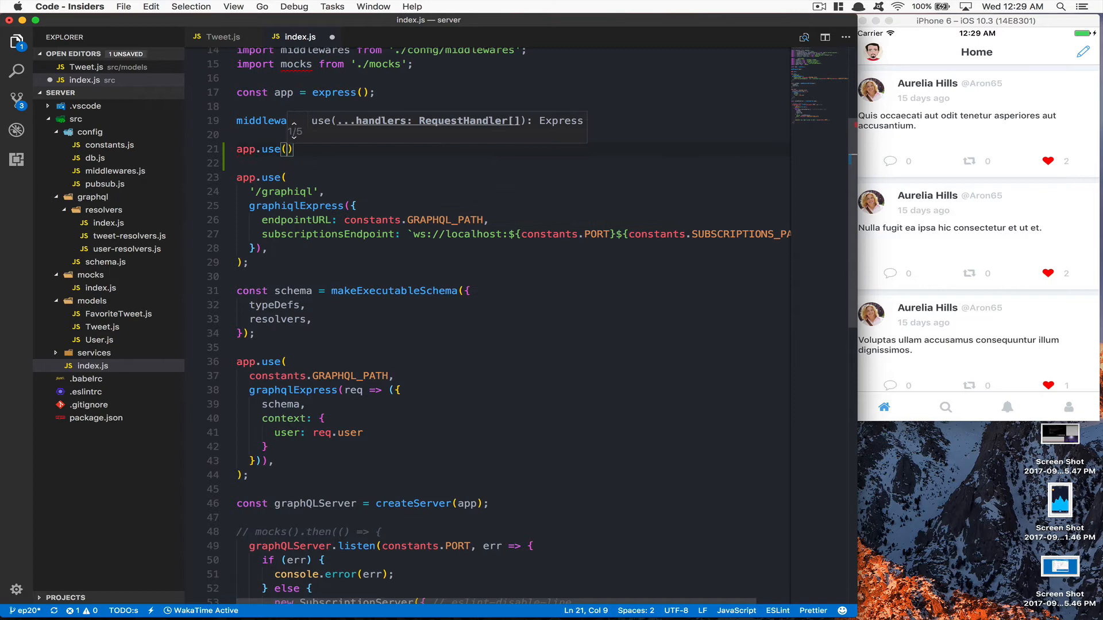
text(req, re)
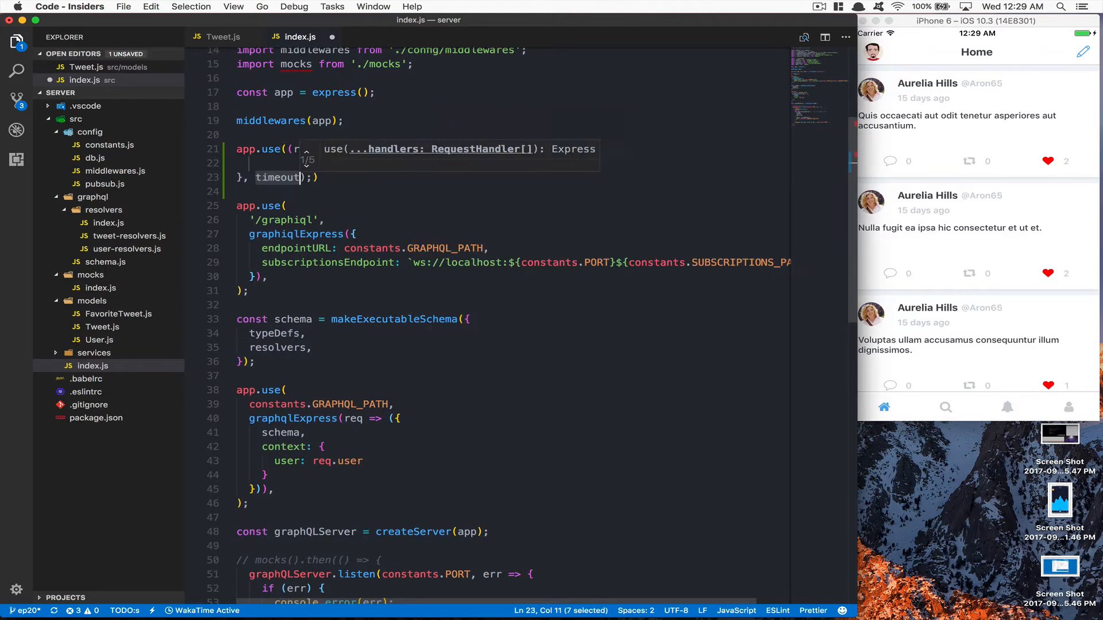
text((req, res, next) => setTimeout()))
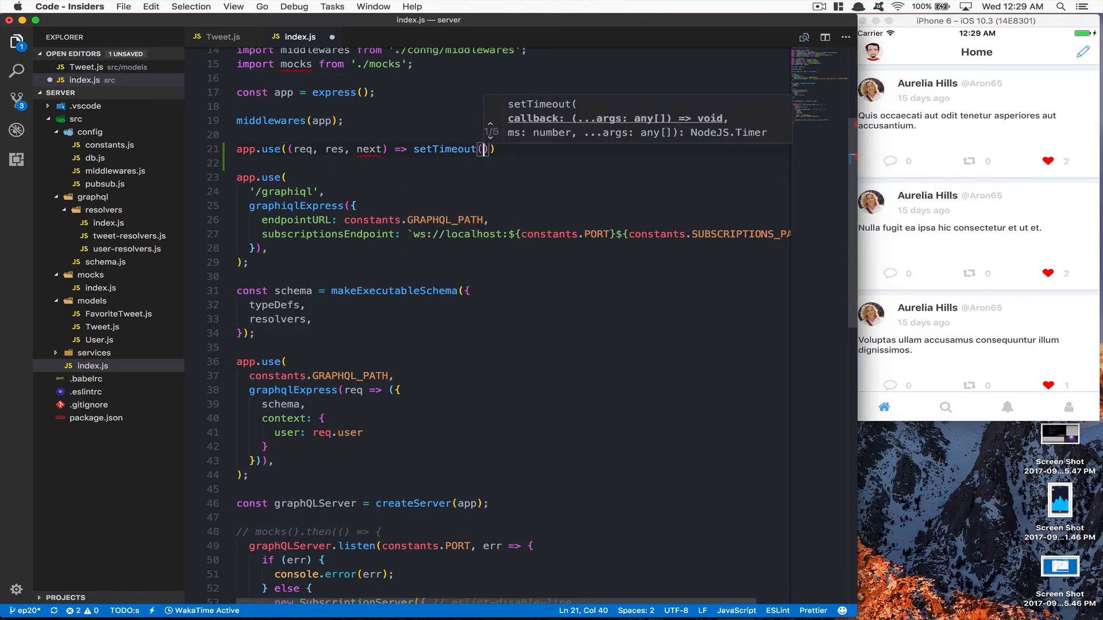
text(next, 5)
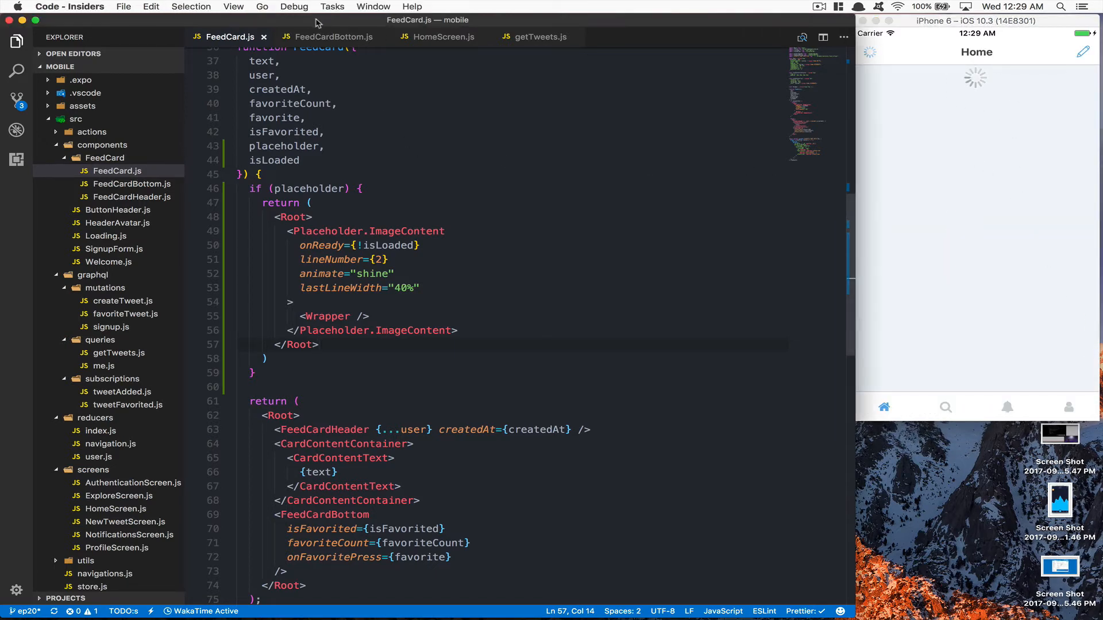
Switch to HomeScreen.js and scroll to its _renderItem and render code
click(443, 37)
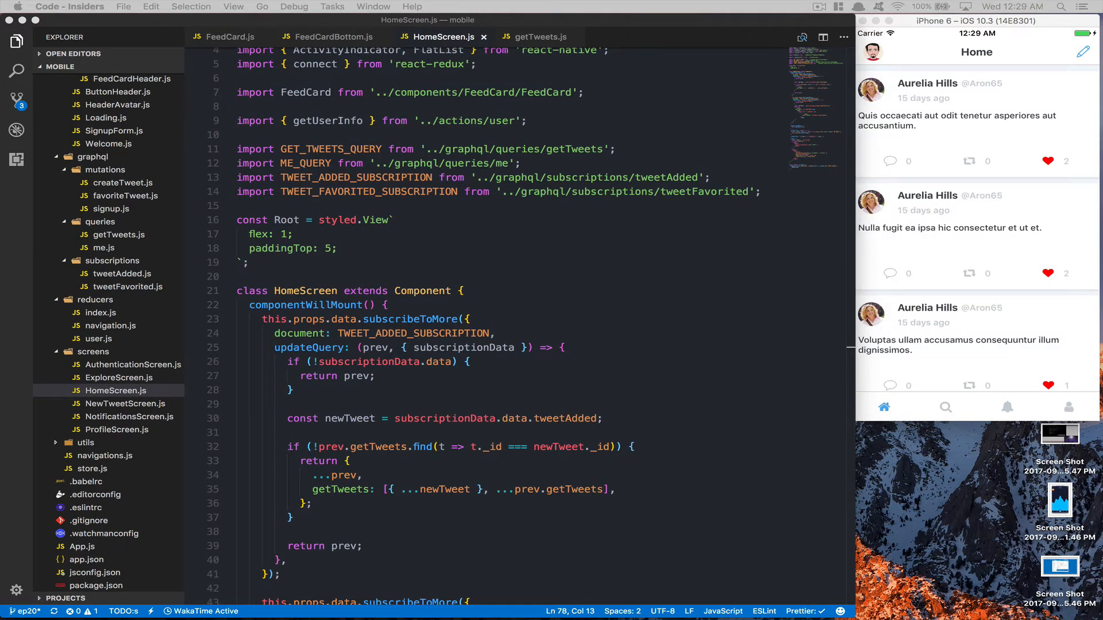
mouse_move(648, 302)
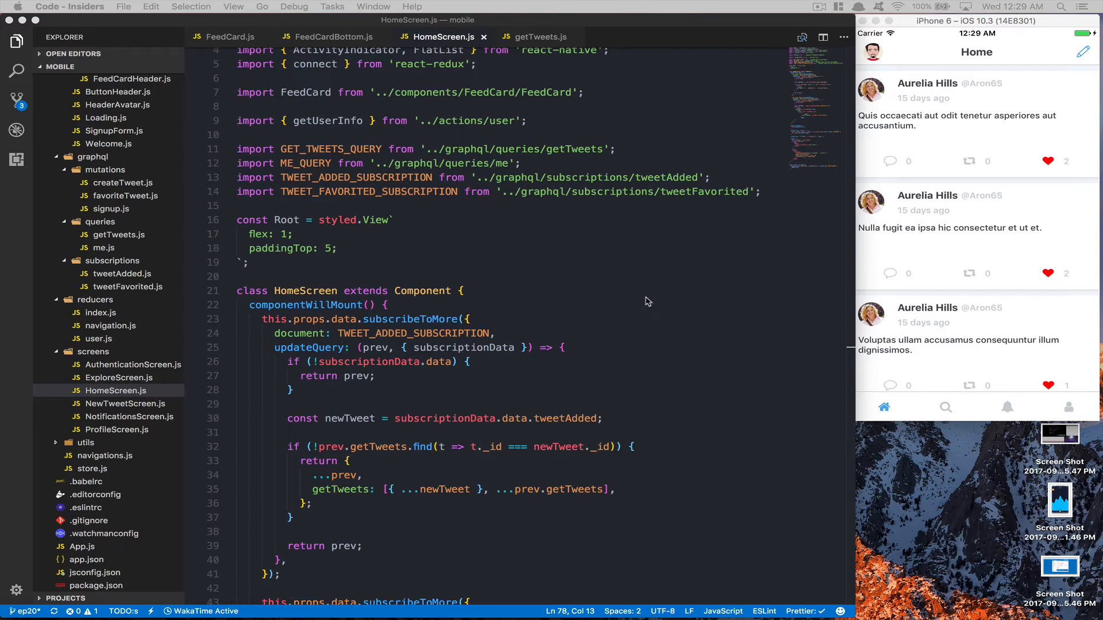
scroll(down, 3)
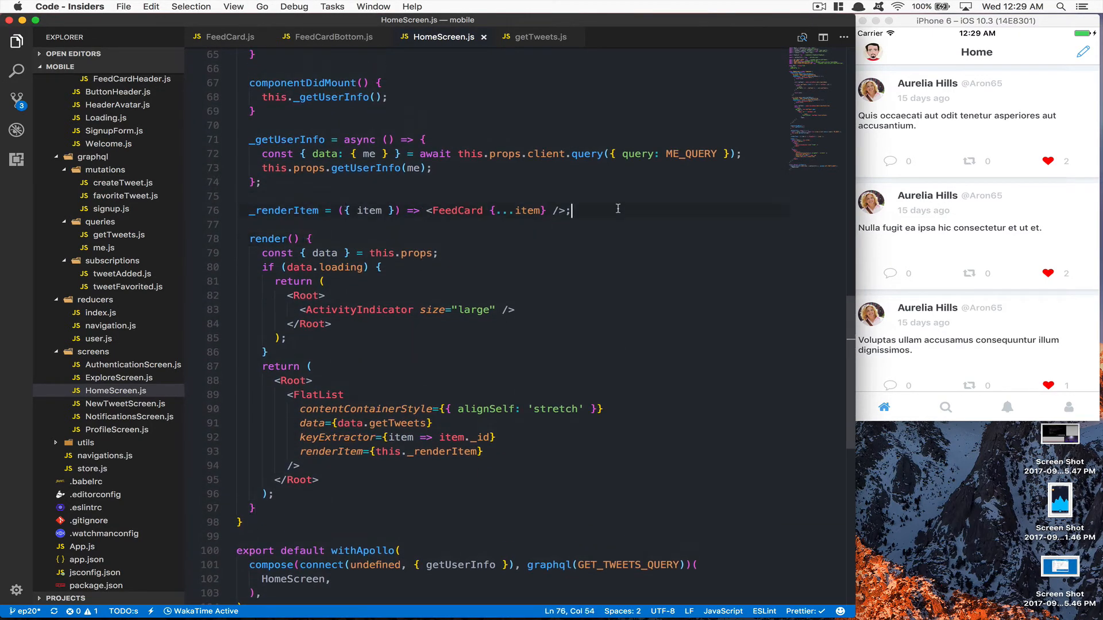
Start a _renderPlaceholder = ({ item }) arrow function returning a FeedCard
text(_renderF)
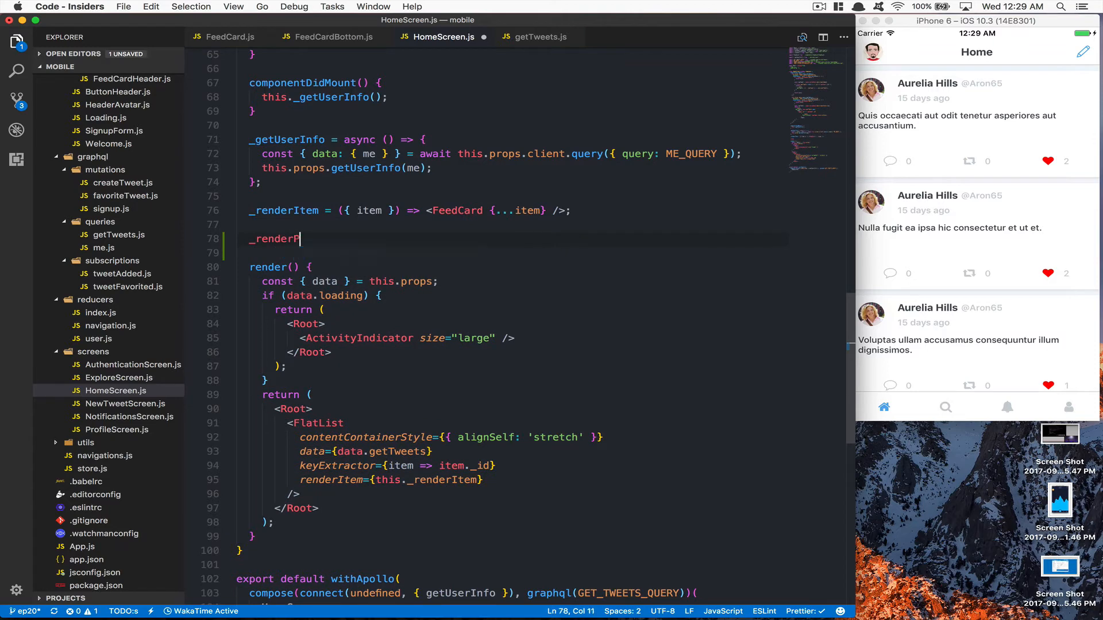
text(lace)
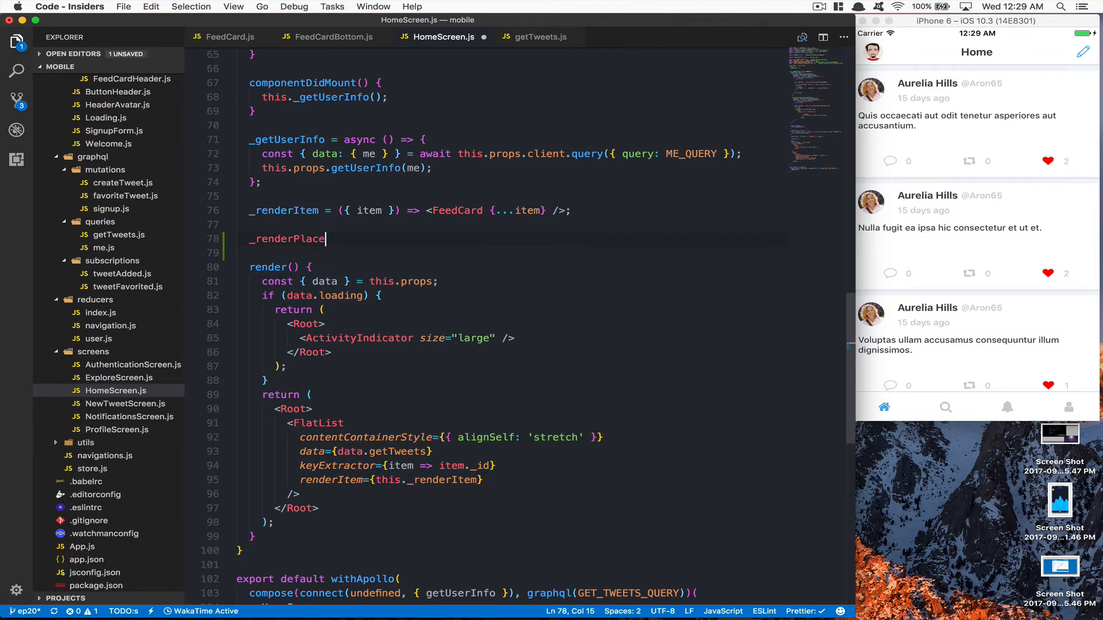
text(holder =)
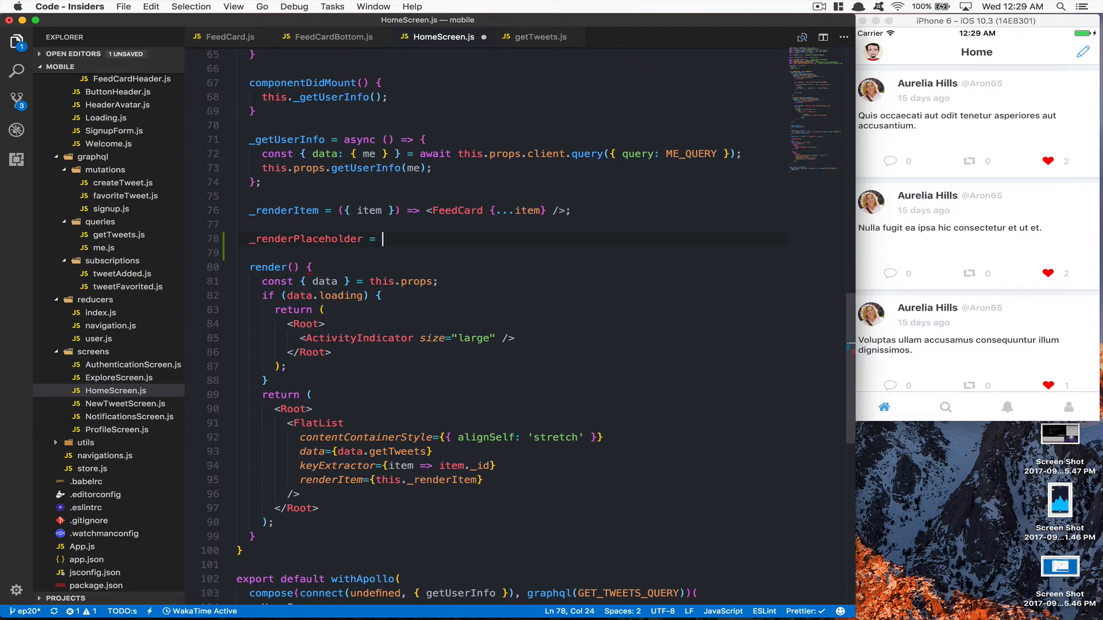
text(({ item }) =>)
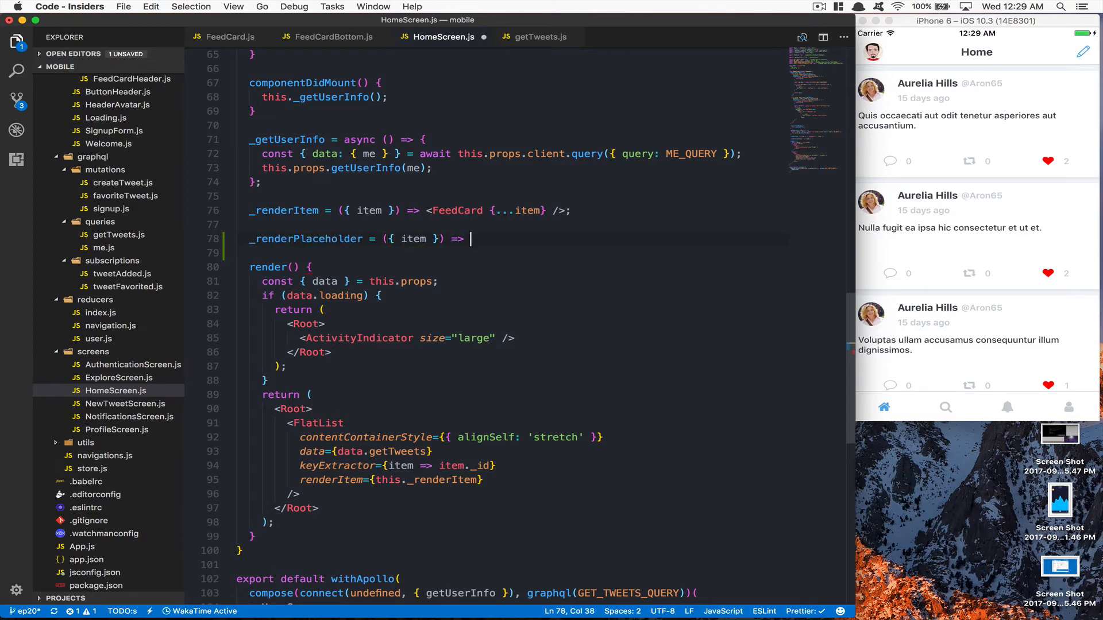
text(<Fea)
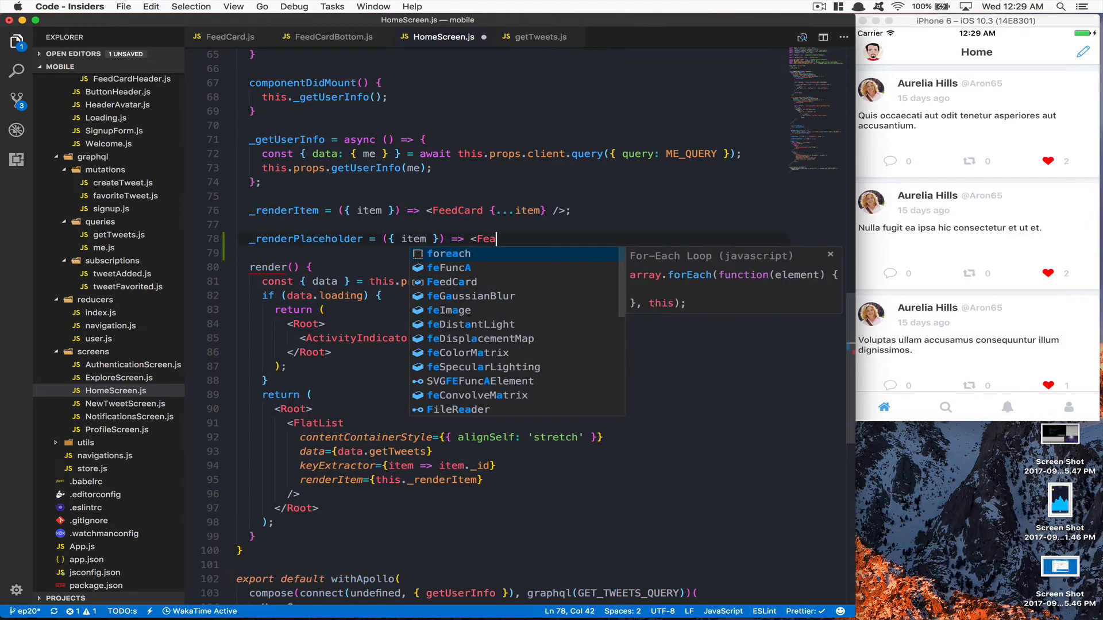
text(dCard />)
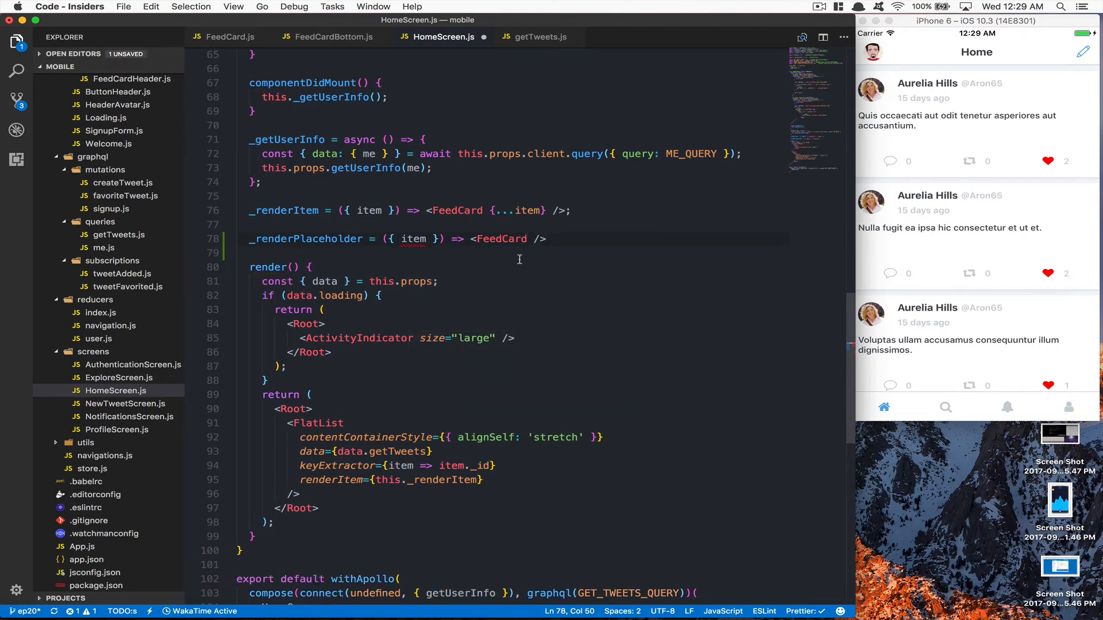
Give that FeedCard placeholder, key={item} and isLoaded={this.props.data.loading} props
text(pla)
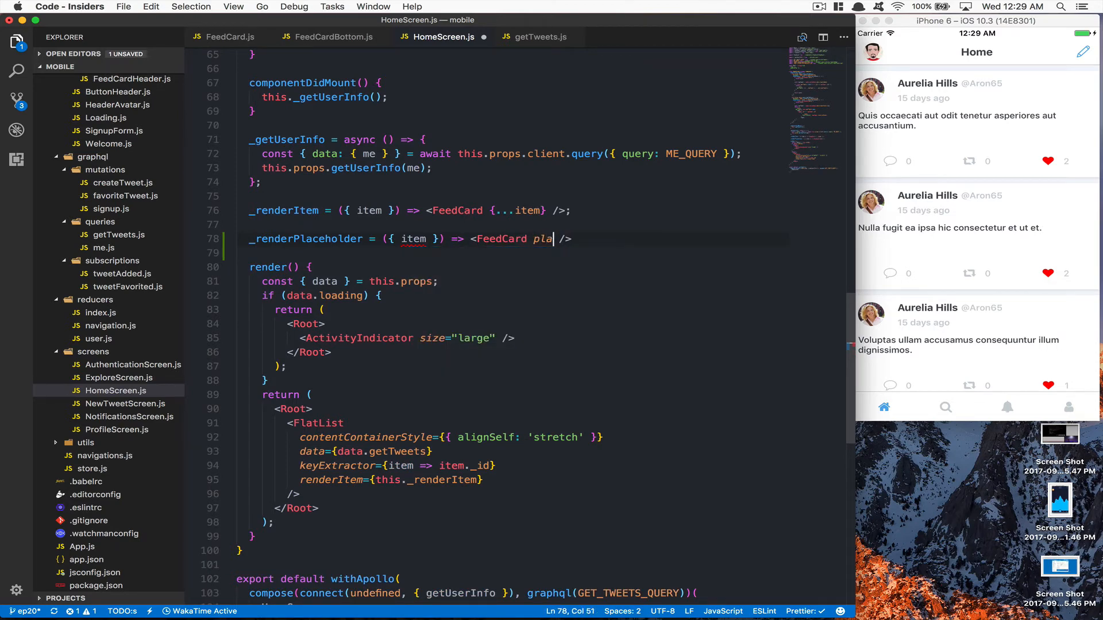
text(ceholder)
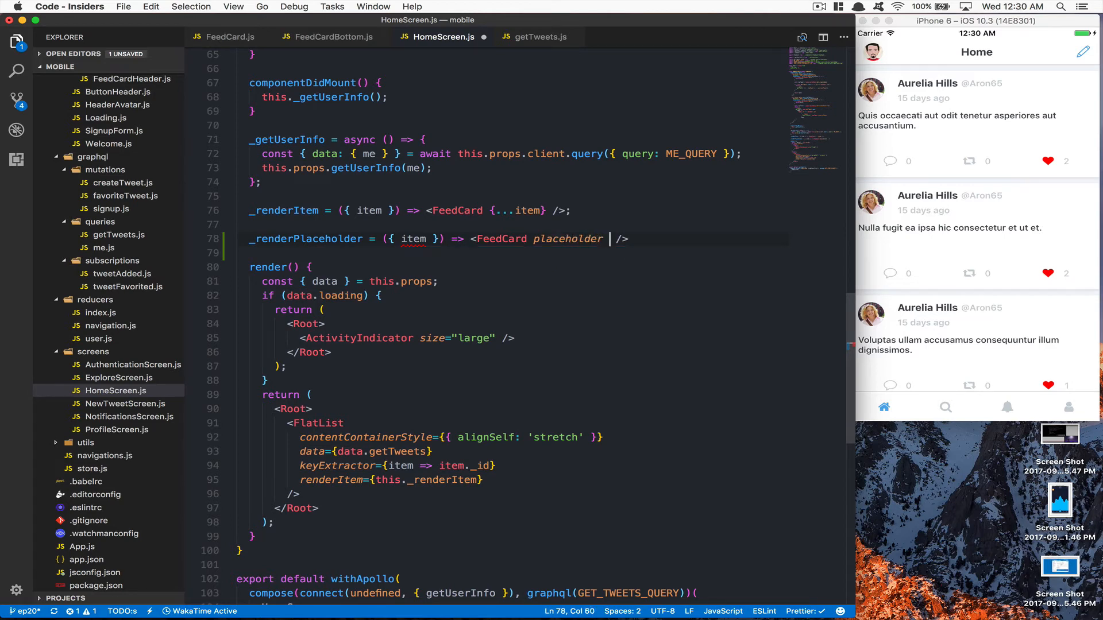
text(key={item} isLoaded={this)
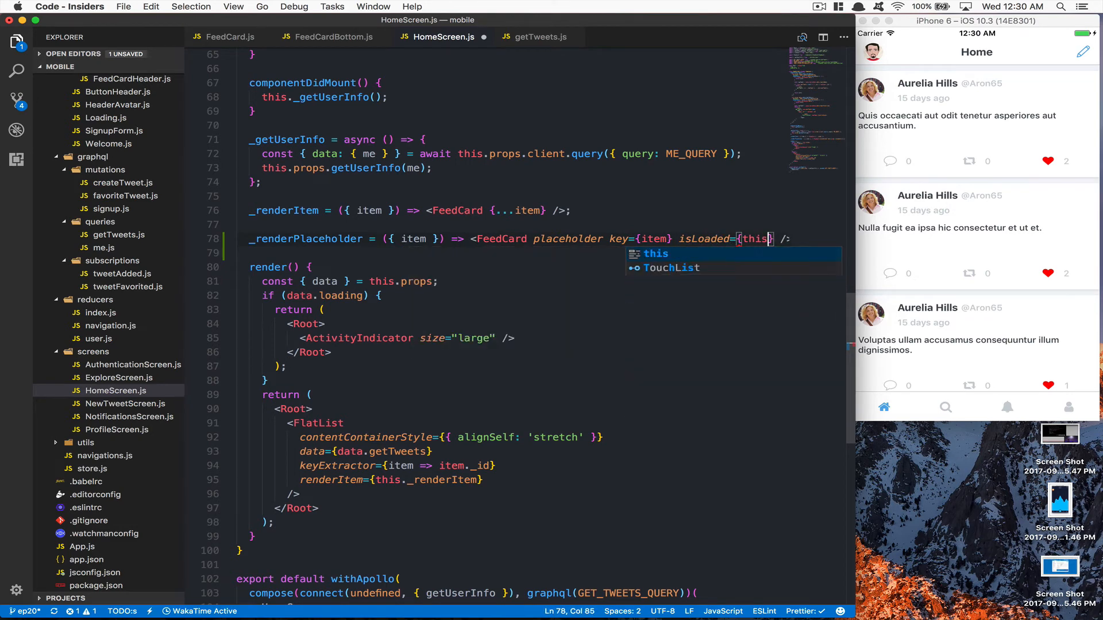
text(.props.)
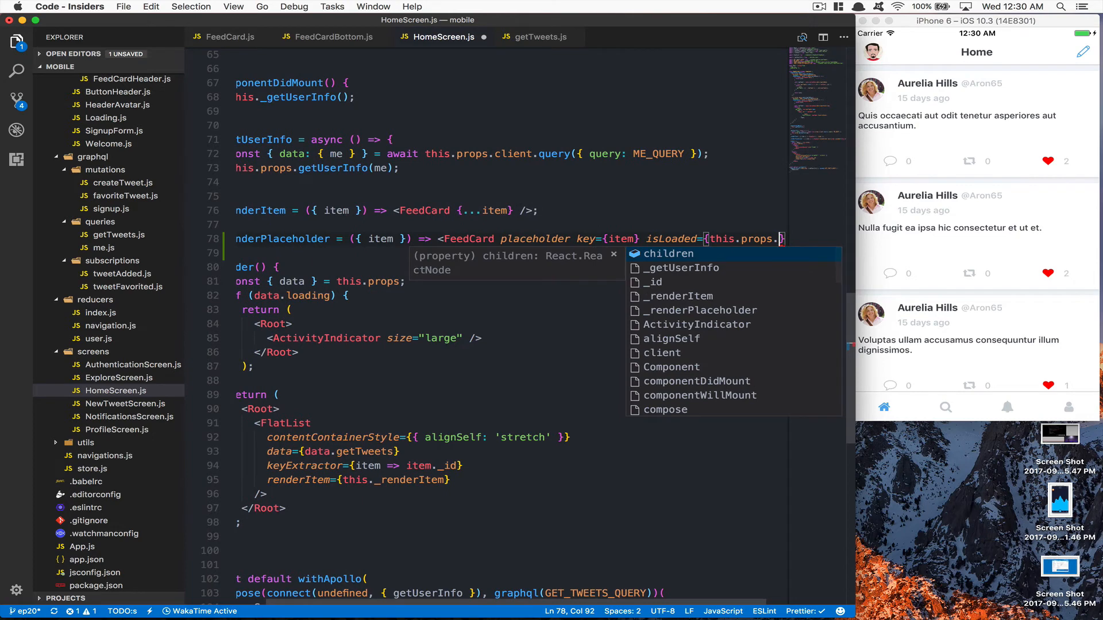
text(data.loa)
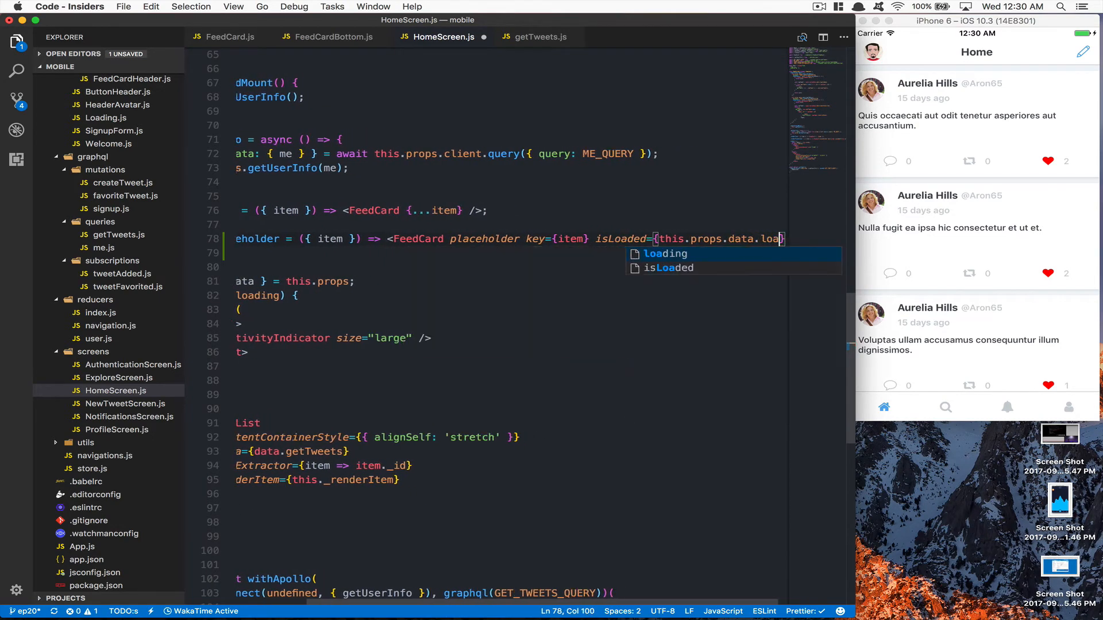
scroll(down, 3)
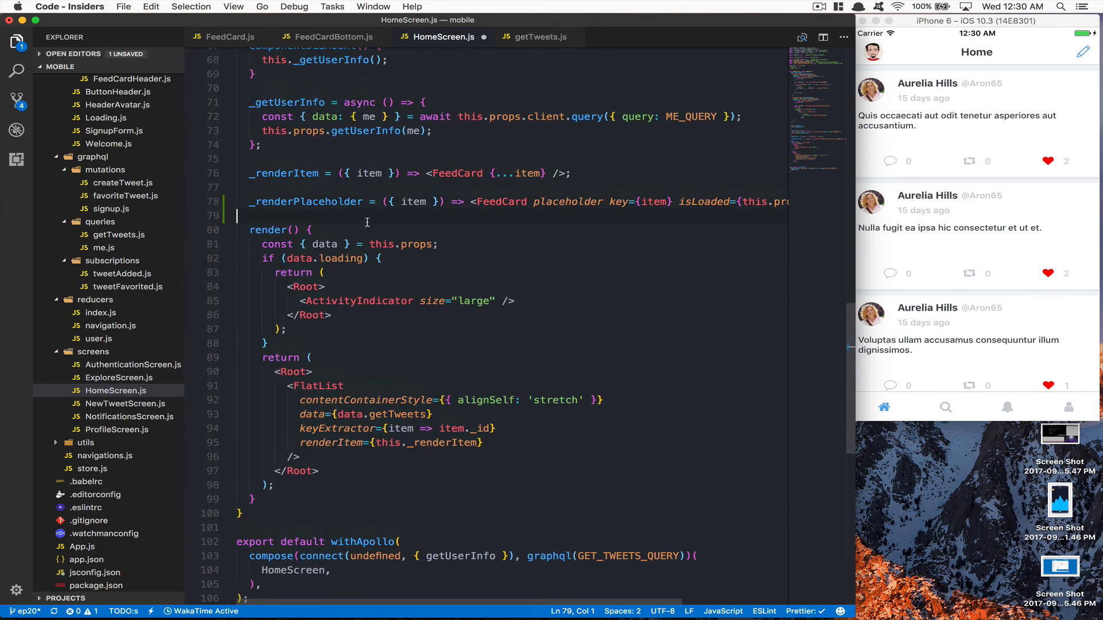
mouse_move(351, 279)
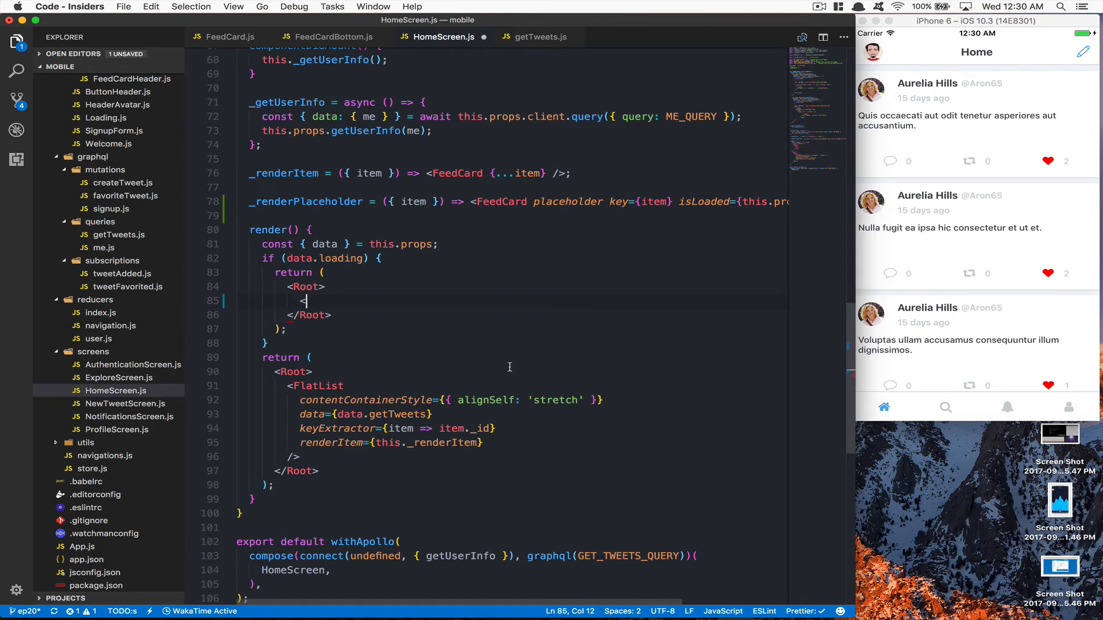
Replace the loading spinner with a FlatList using the stretch content style and data={[1, 2, 3]}
text(FlatList />)
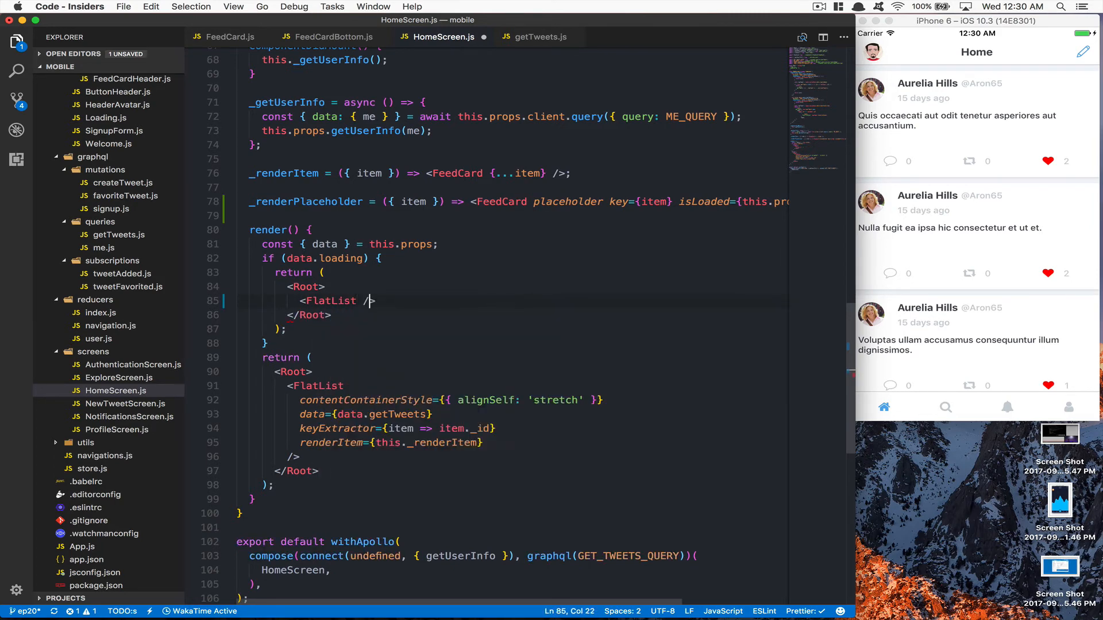
key(Enter)
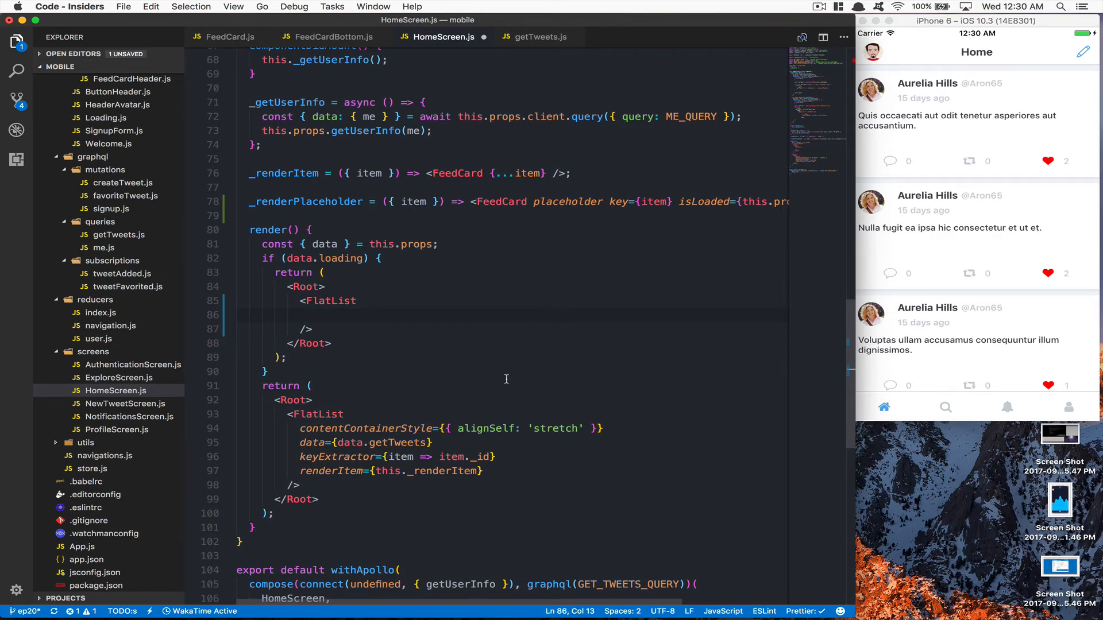
drag(299, 429, 602, 429)
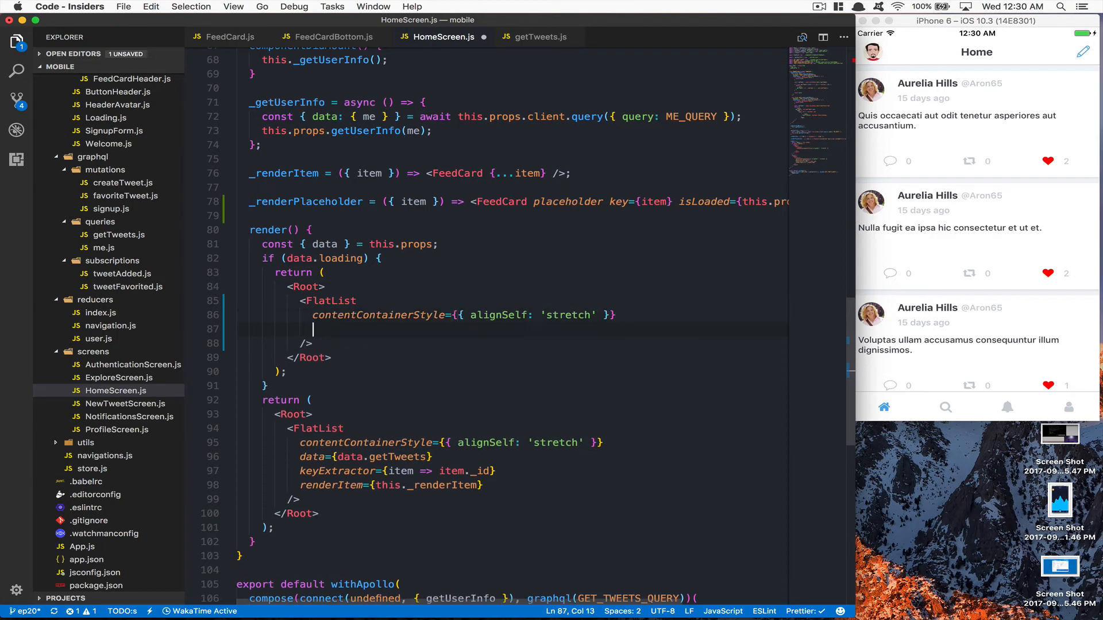
text(data={})
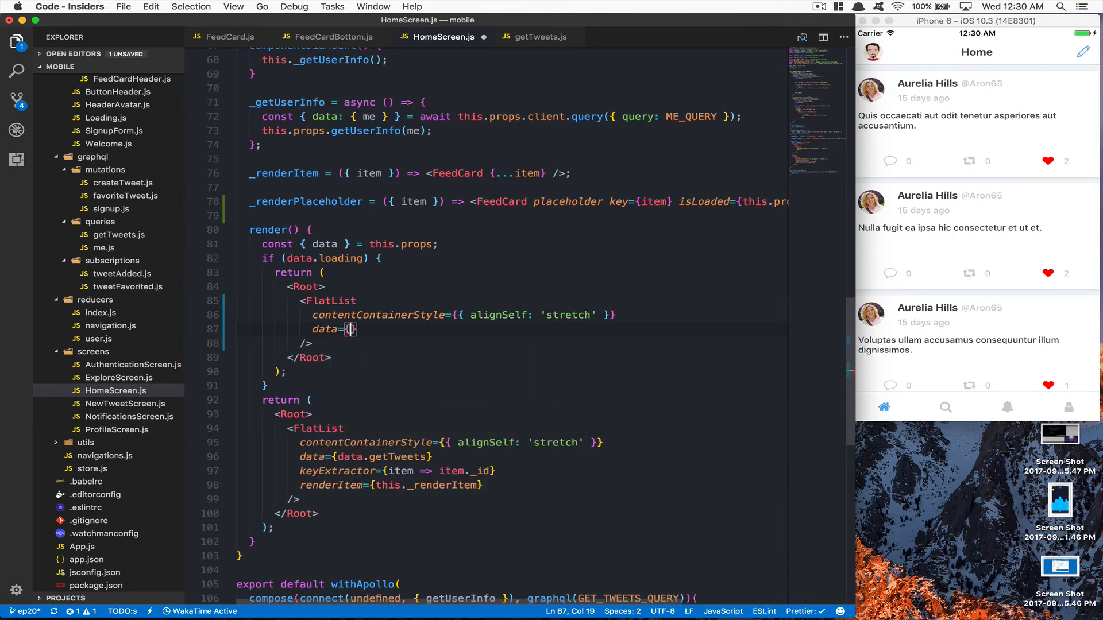
text([1, 2, 3])
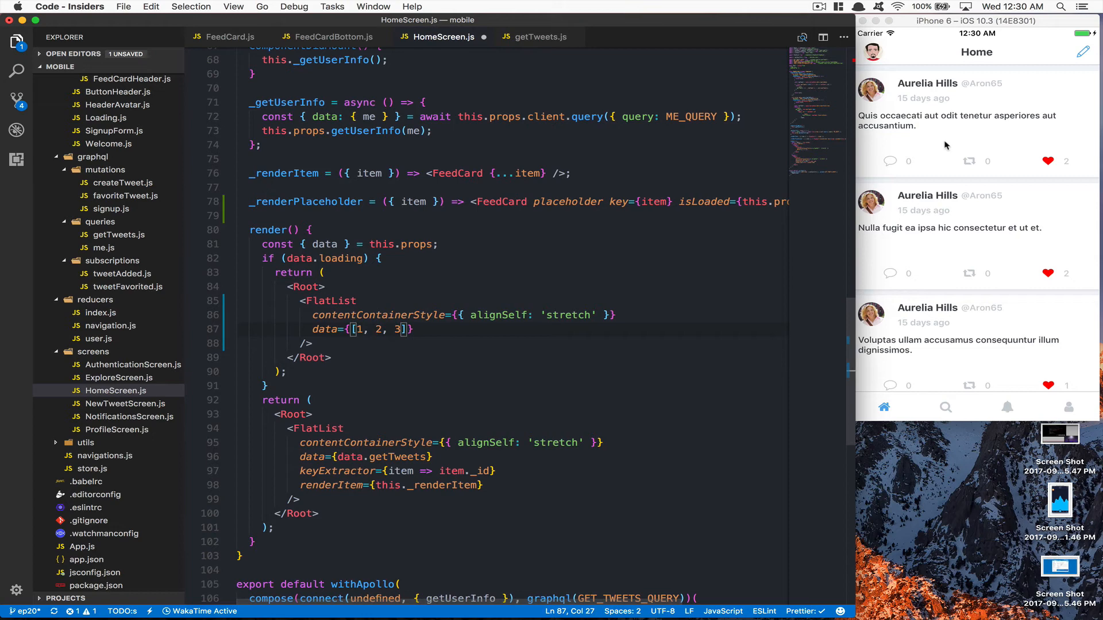
mouse_move(479, 296)
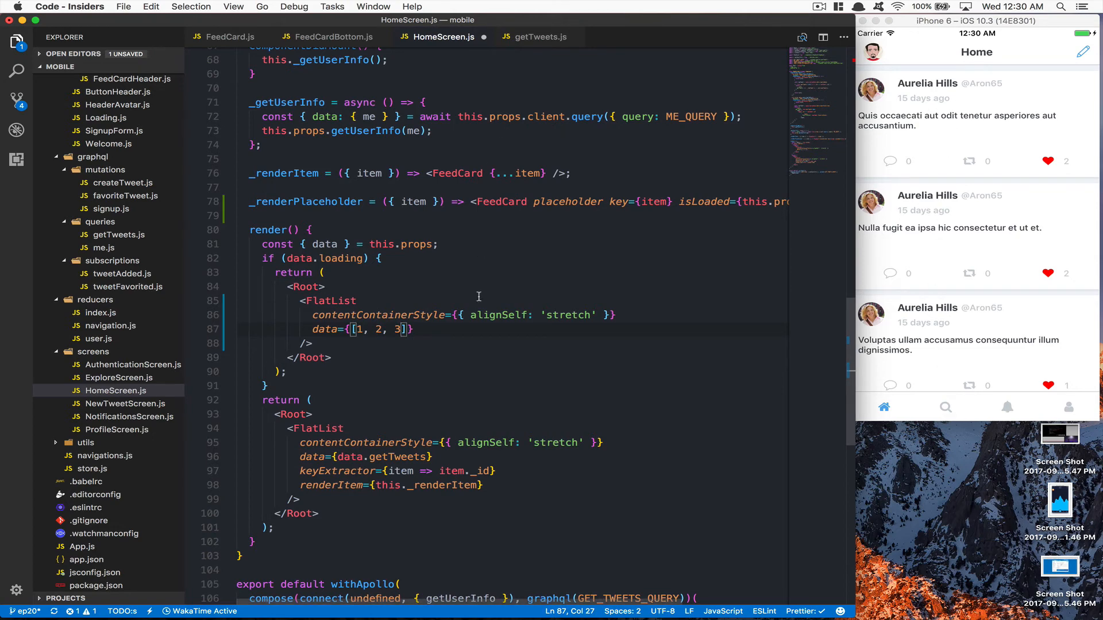
Set renderItem={this._renderPlaceholder} and keyExtractor={item => item} on the loading FlatList
text(renderItem={)
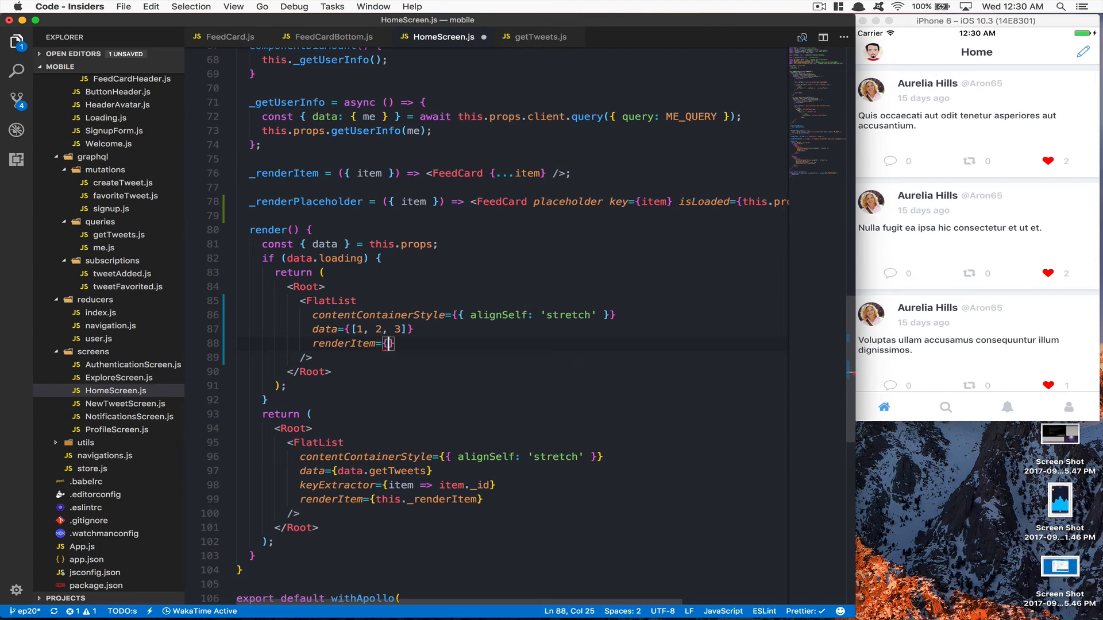
text(this._renderPlaceholder)
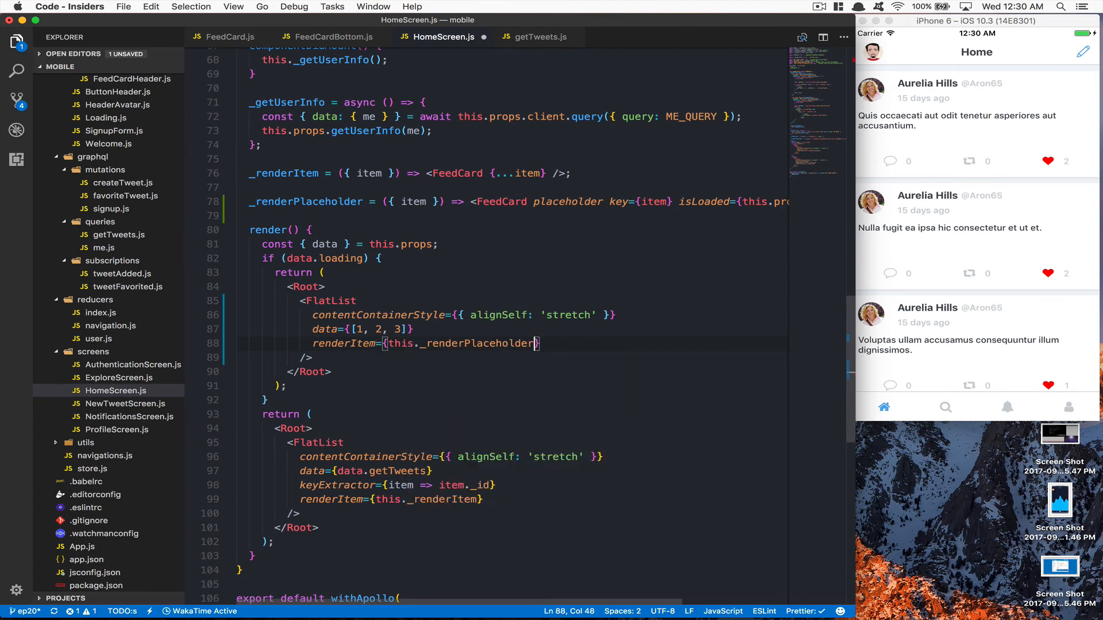
text(ke)
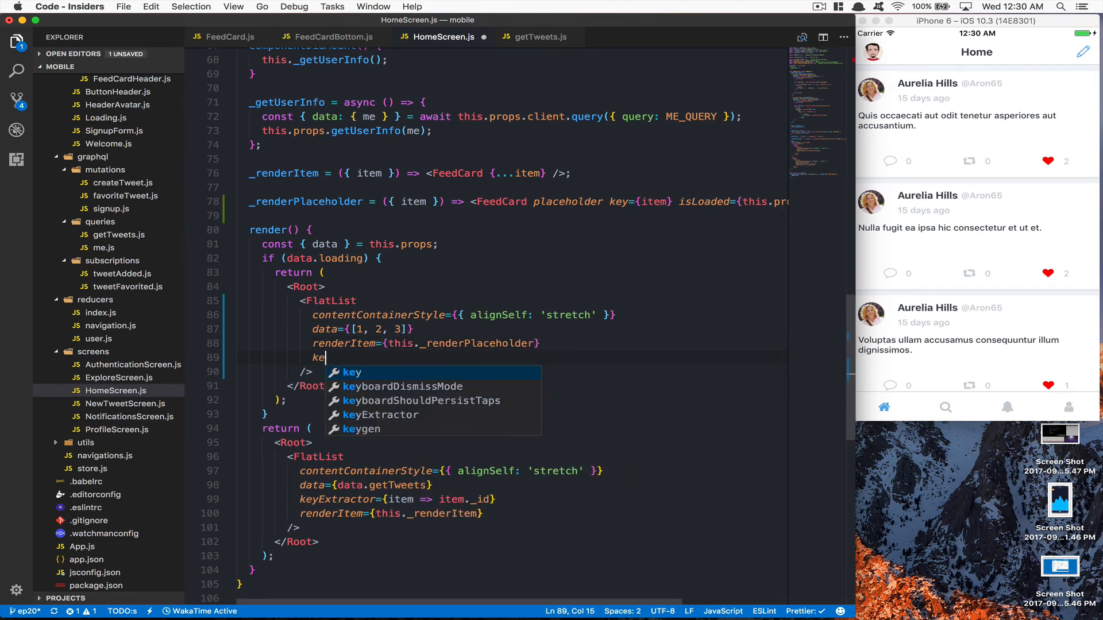
text(yExtractor=)
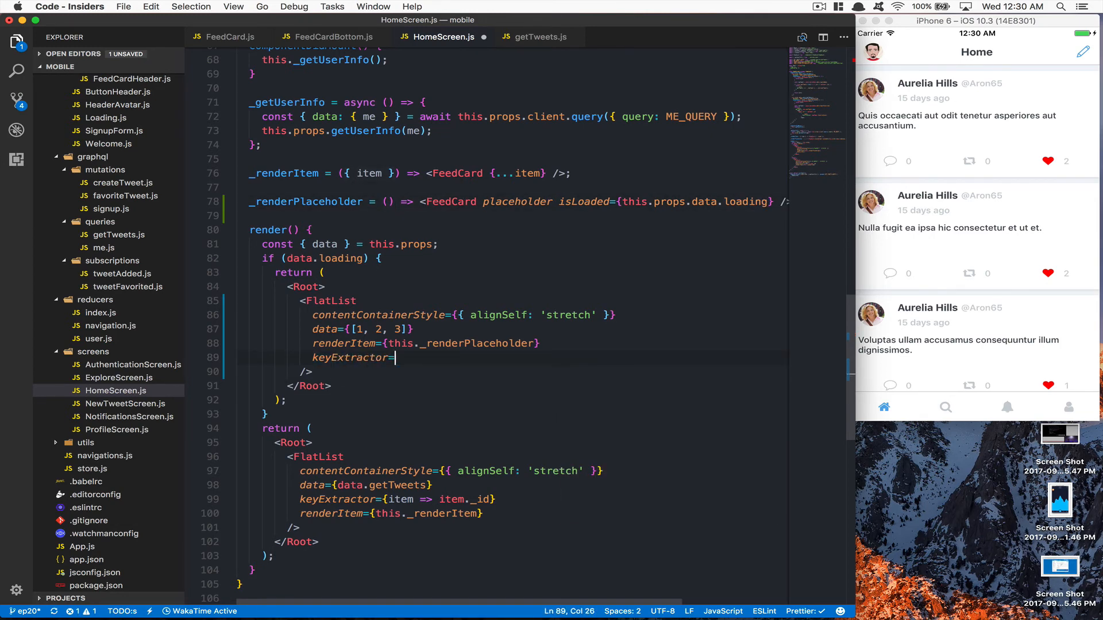
text({)
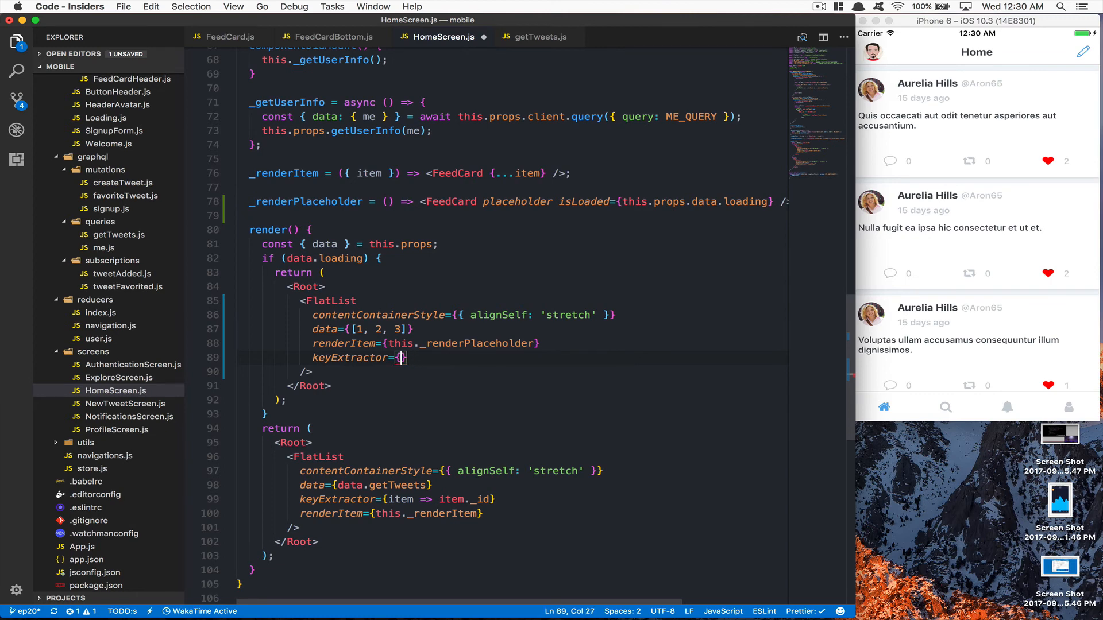
text(item => item)
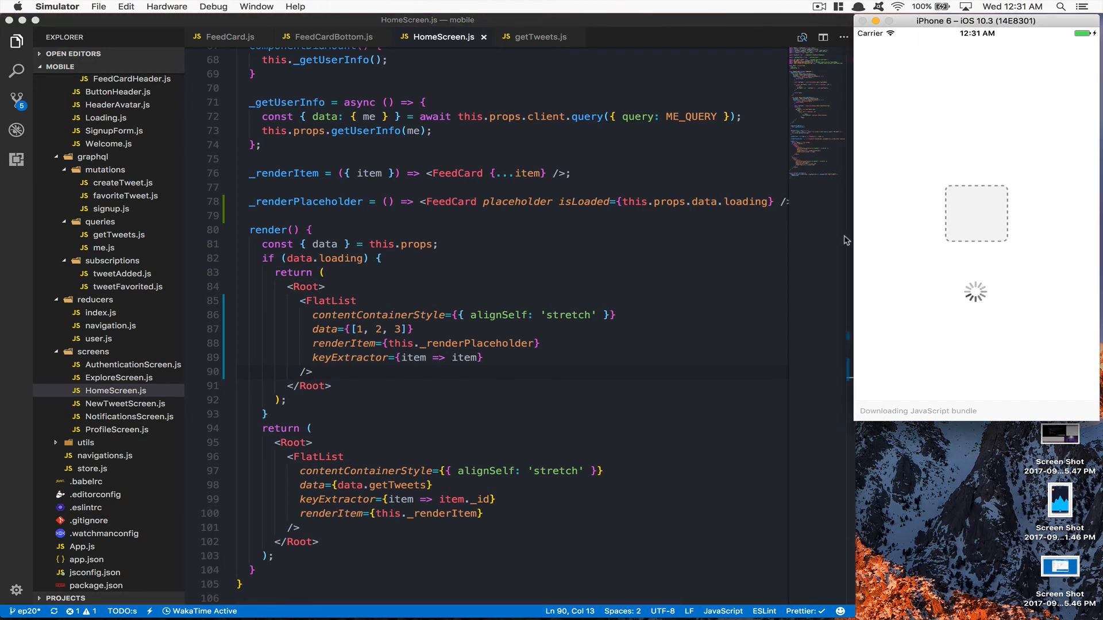
mouse_move(1037, 297)
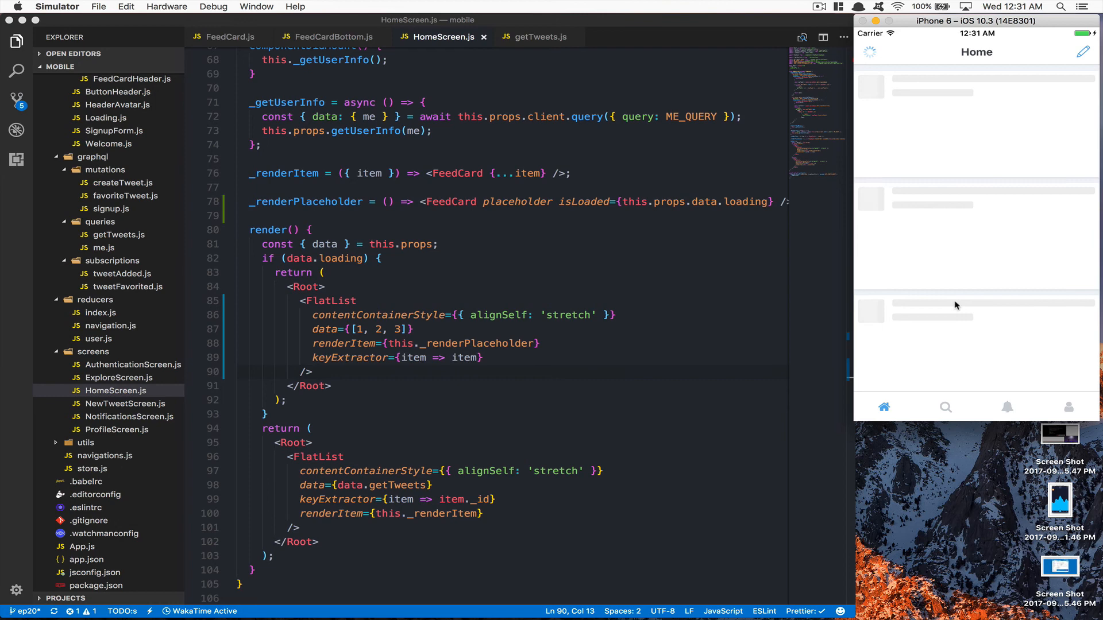
mouse_move(976, 104)
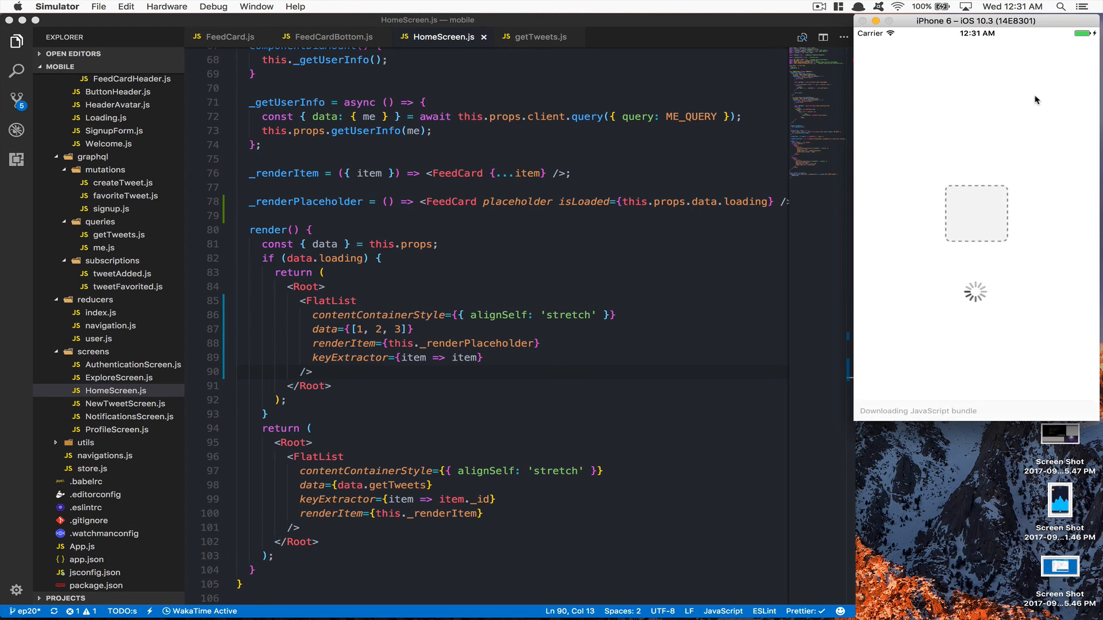
mouse_move(737, 238)
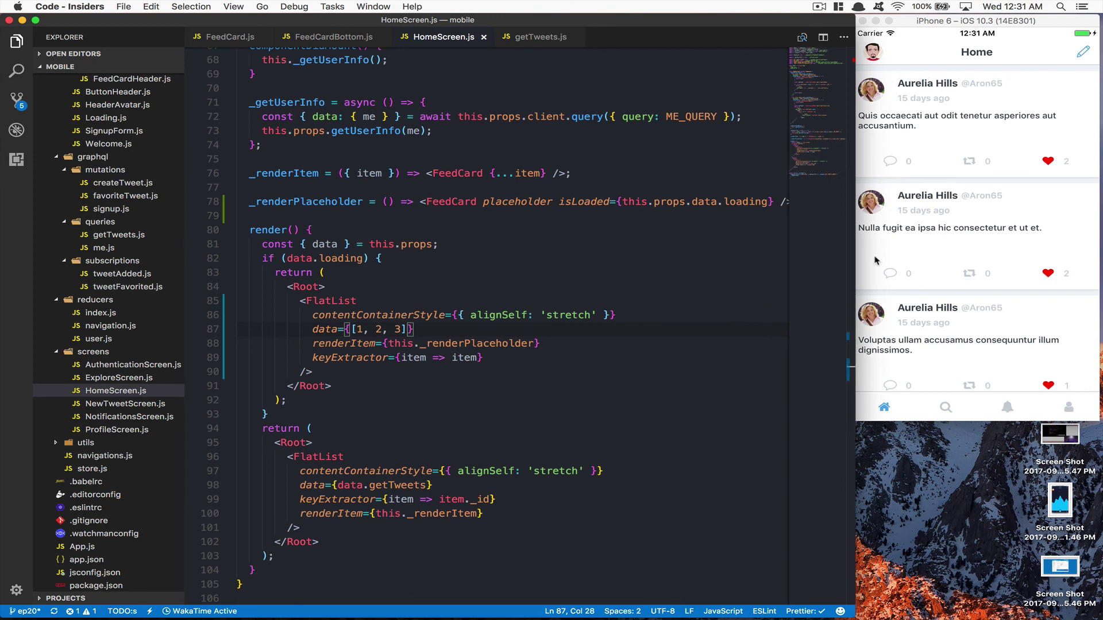
mouse_move(946, 308)
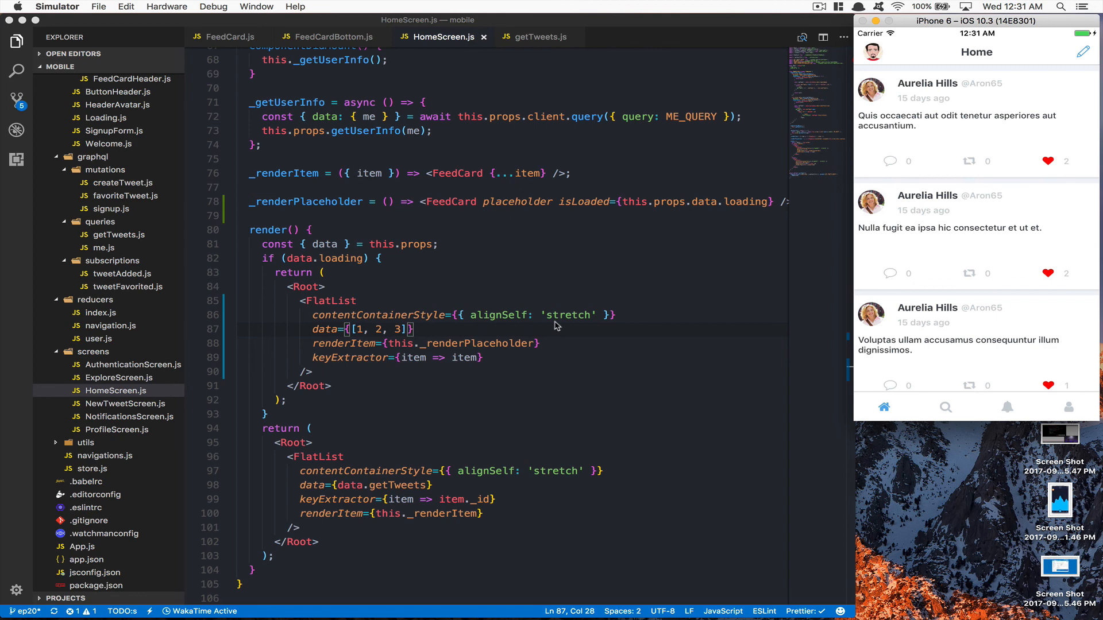
mouse_move(711, 292)
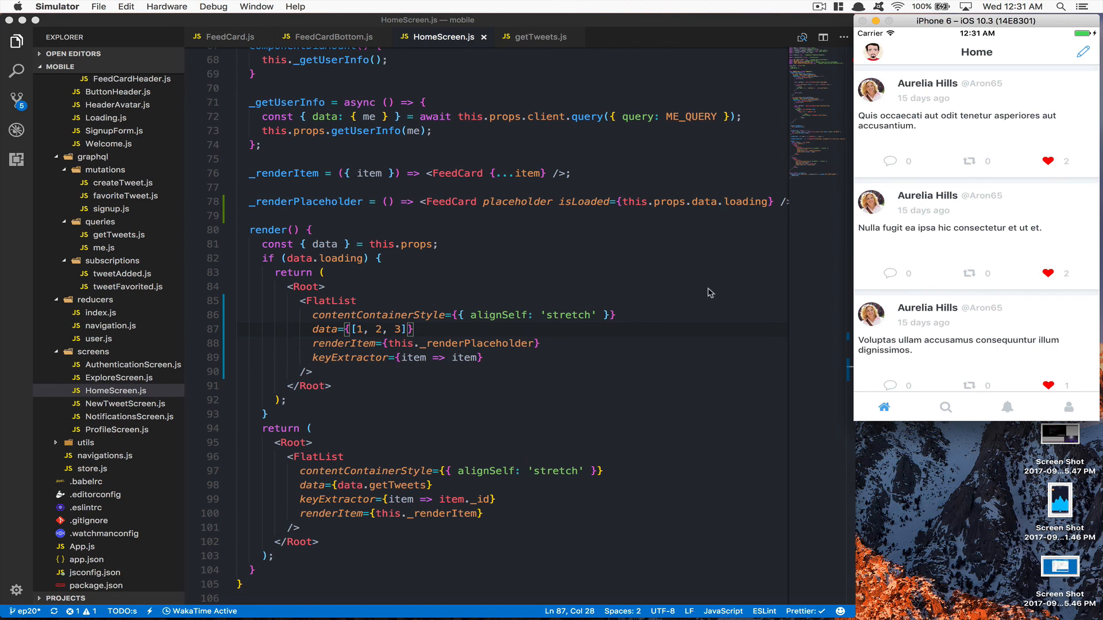